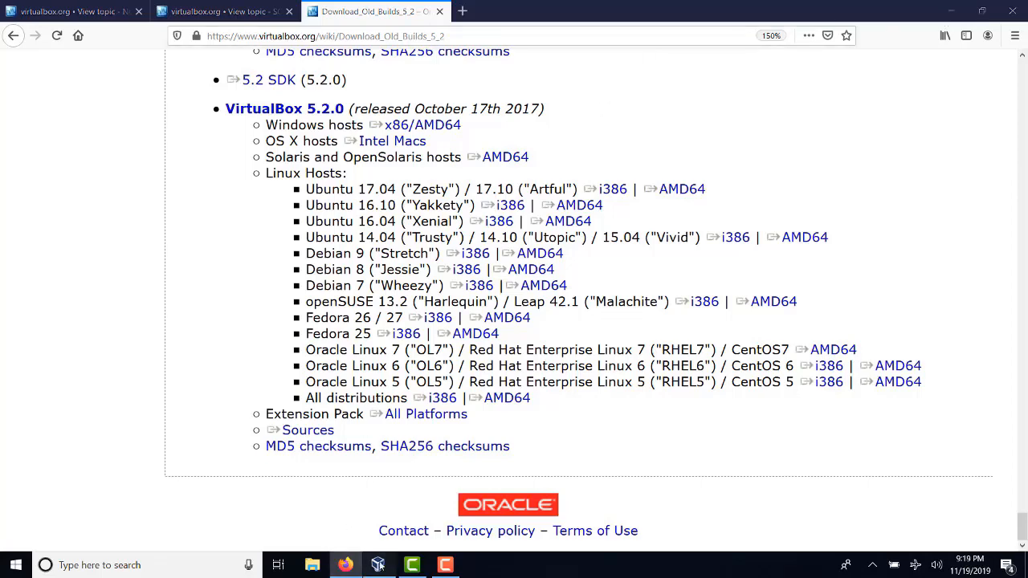
Switch from Firefox to the VirtualBox Manager window via the taskbar
left_click(378, 565)
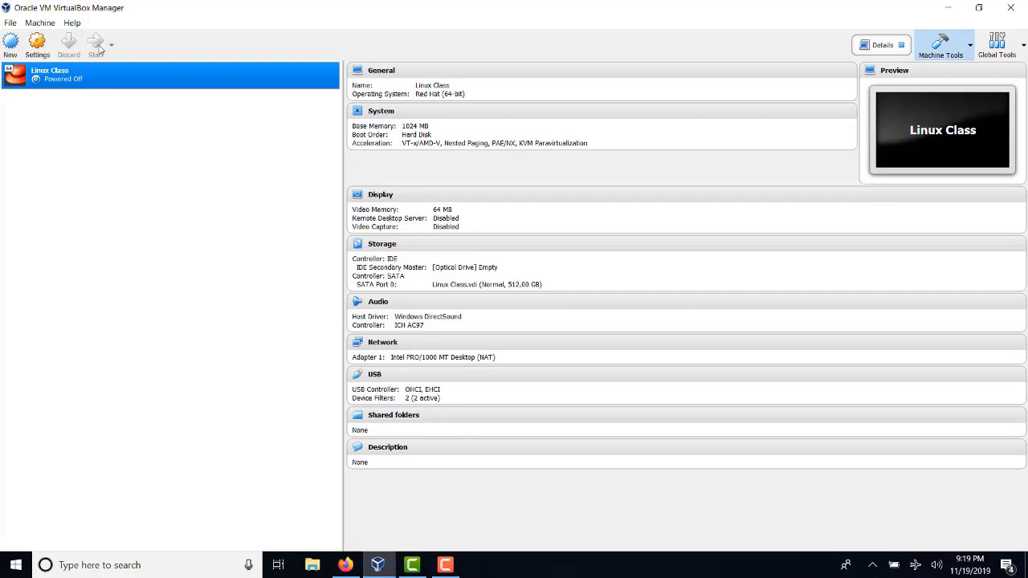
left_click(95, 45)
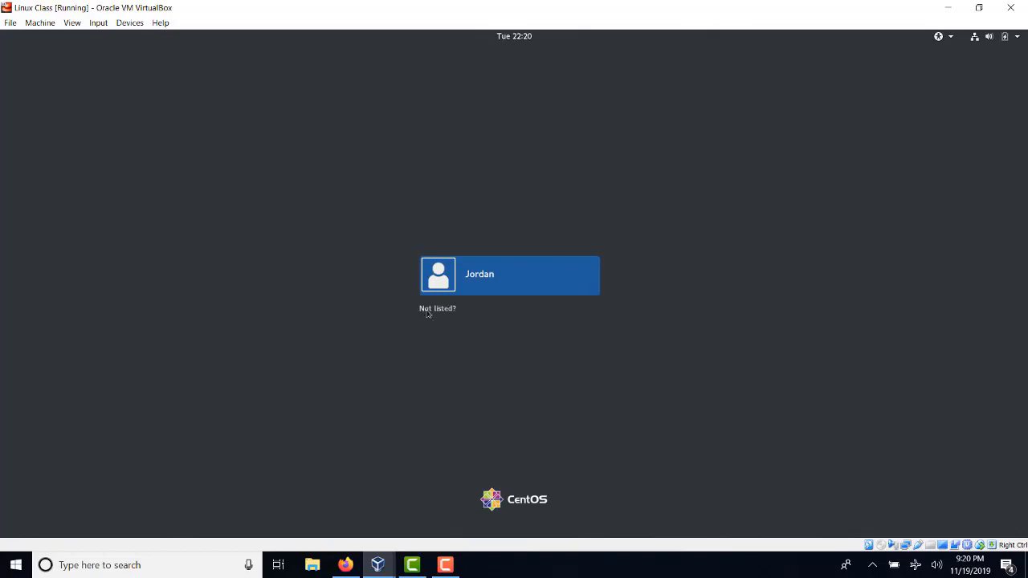
Sign in to the CentOS guest as the unlisted user 'root' with its password
left_click(437, 308)
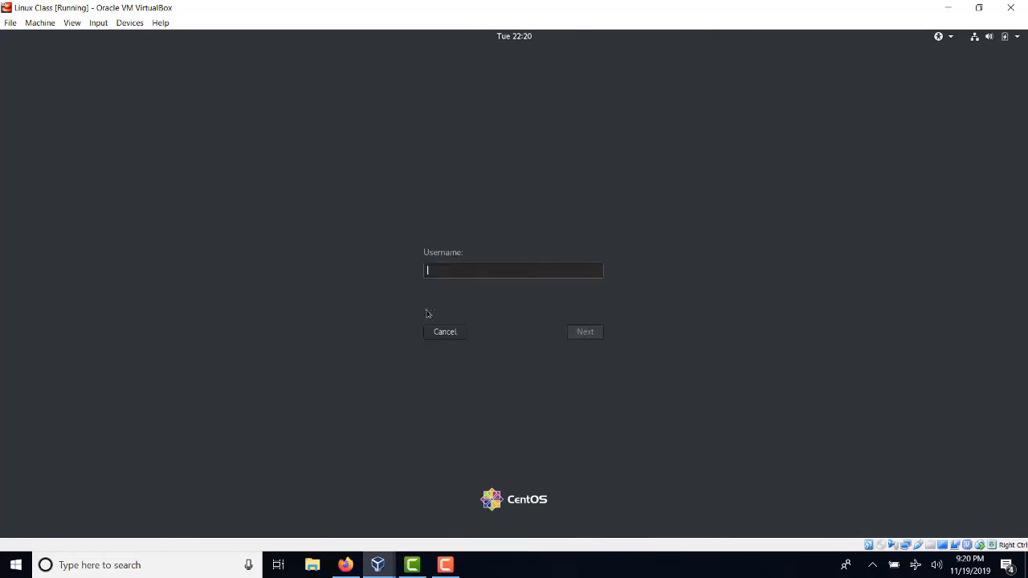
type("root")
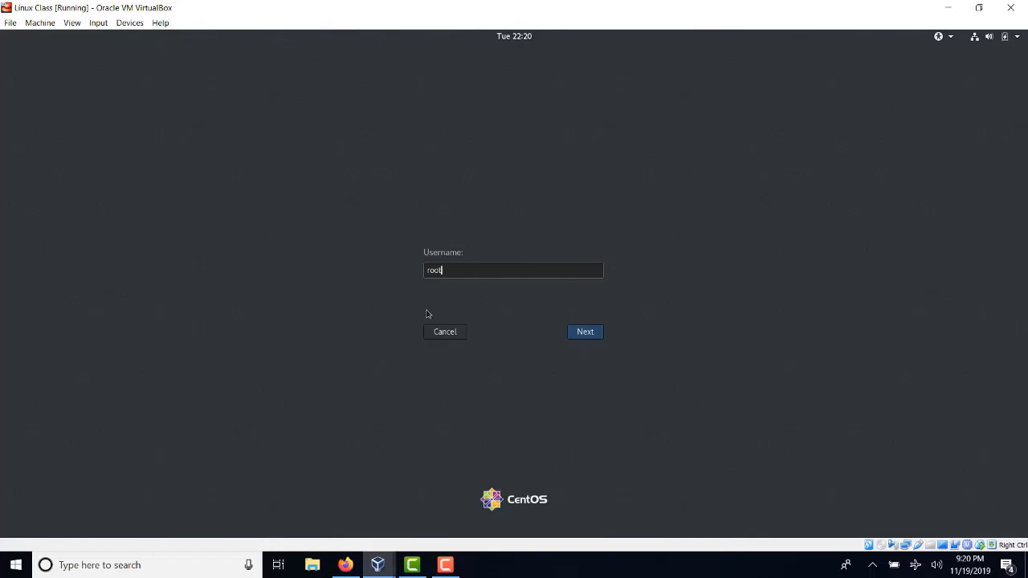
left_click(584, 331)
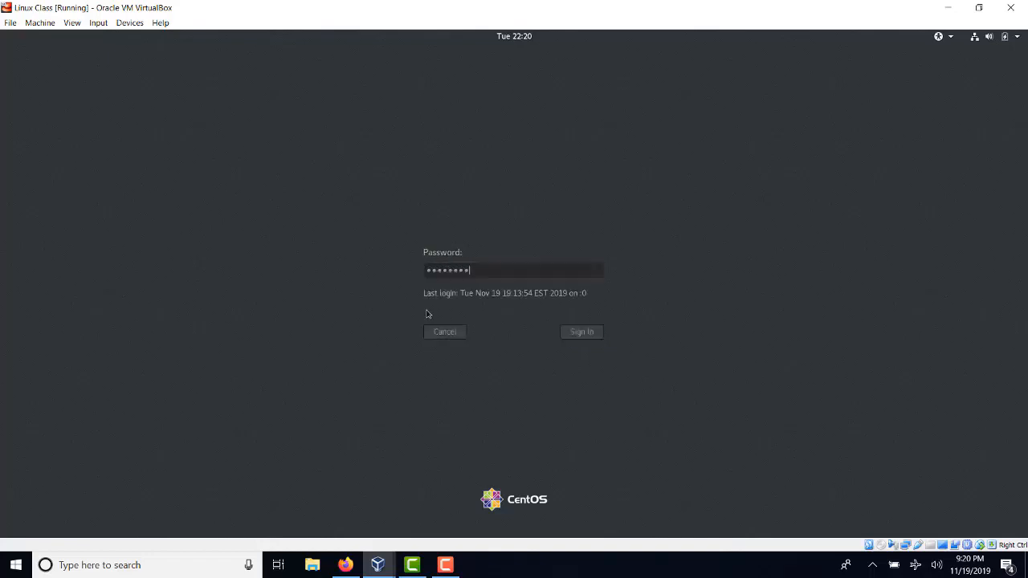
left_click(581, 331)
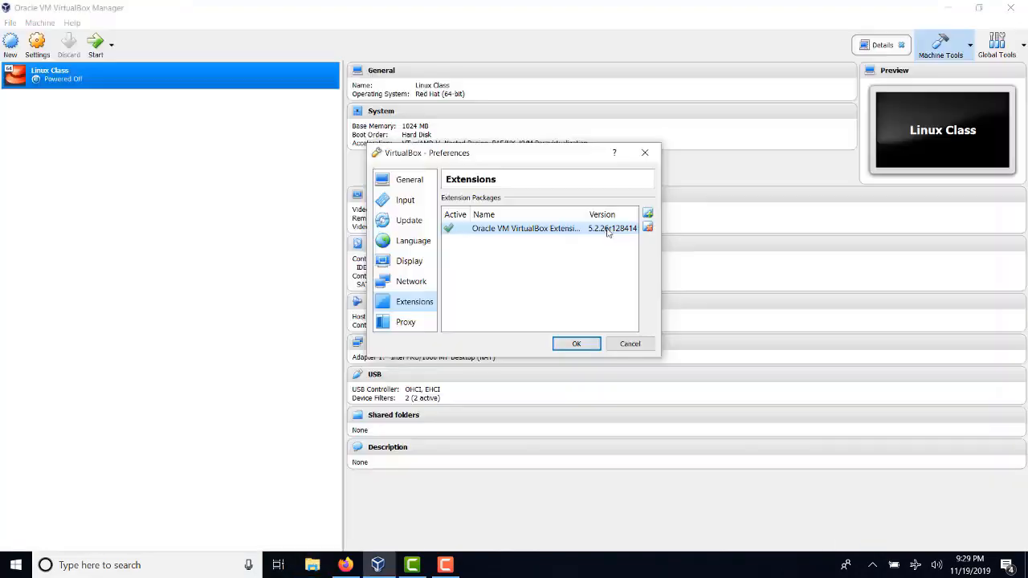
mouse_move(610, 228)
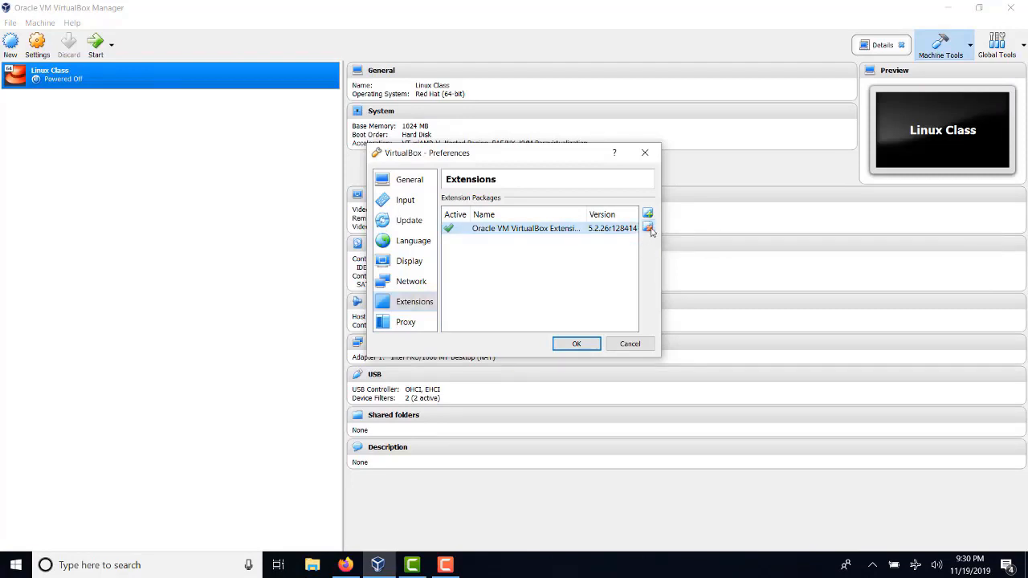
Remove Extension Pack 5.2.26, confirm the removal, and close Preferences with OK
left_click(649, 228)
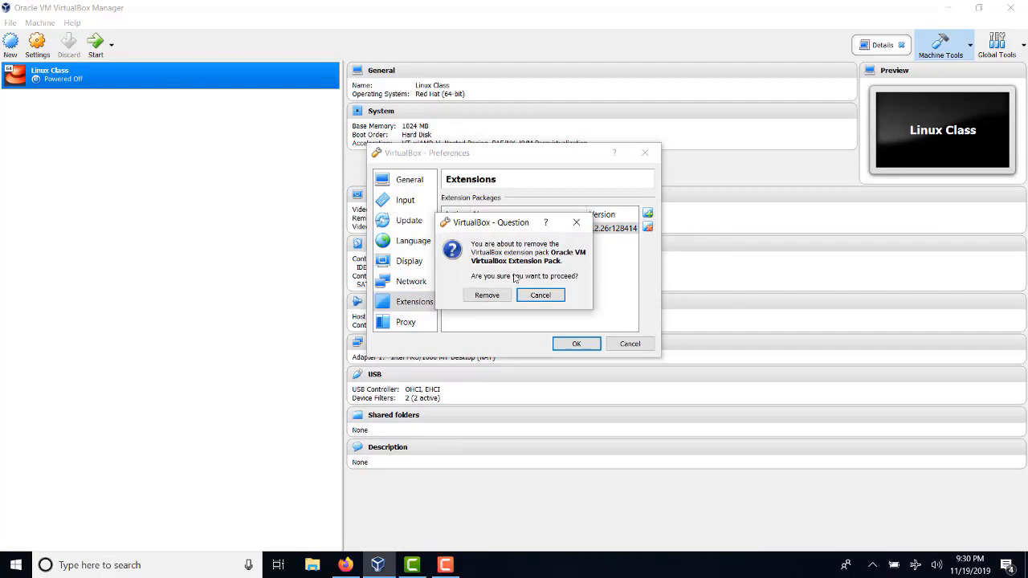
left_click(540, 295)
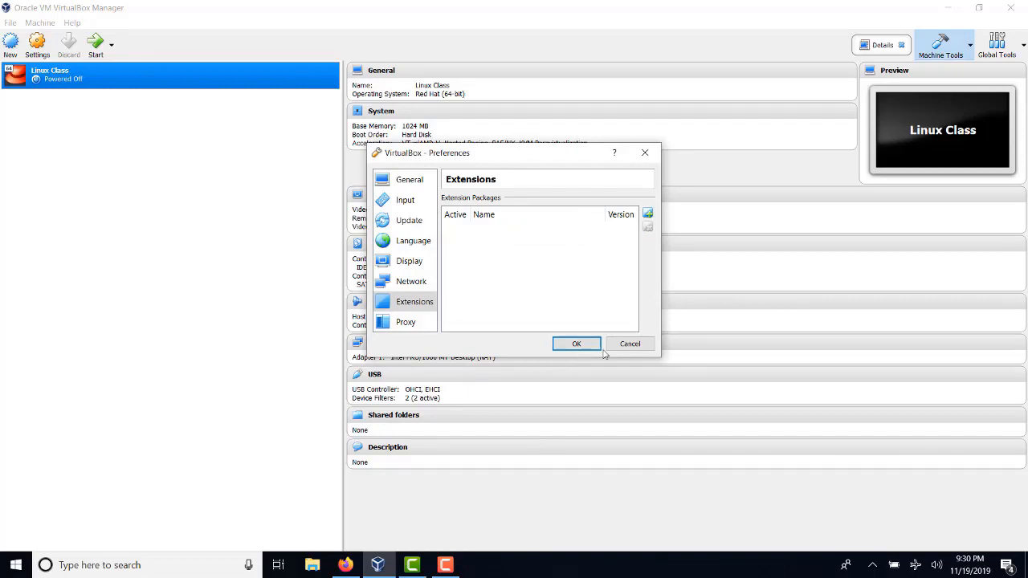
left_click(575, 344)
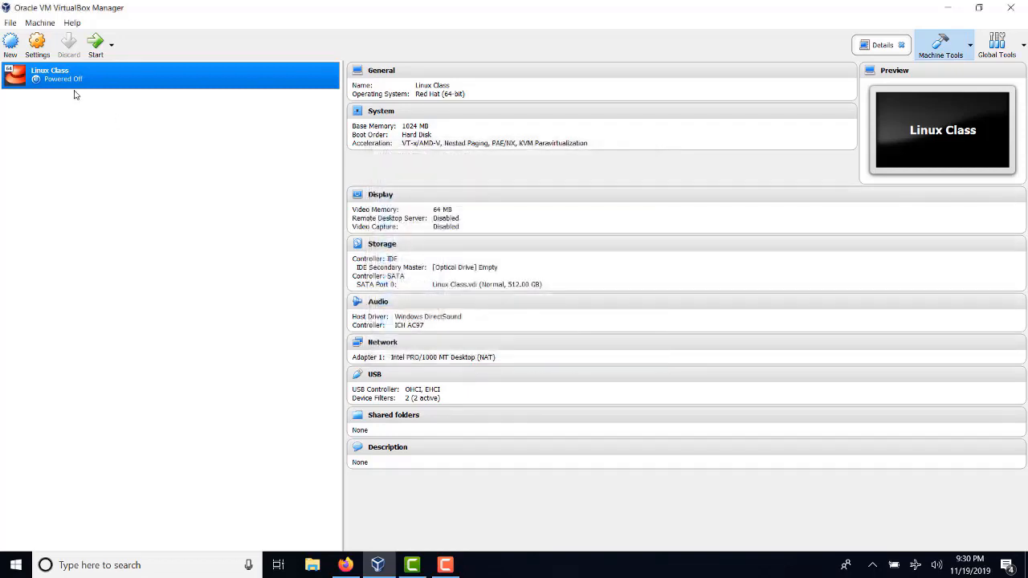
left_click(10, 23)
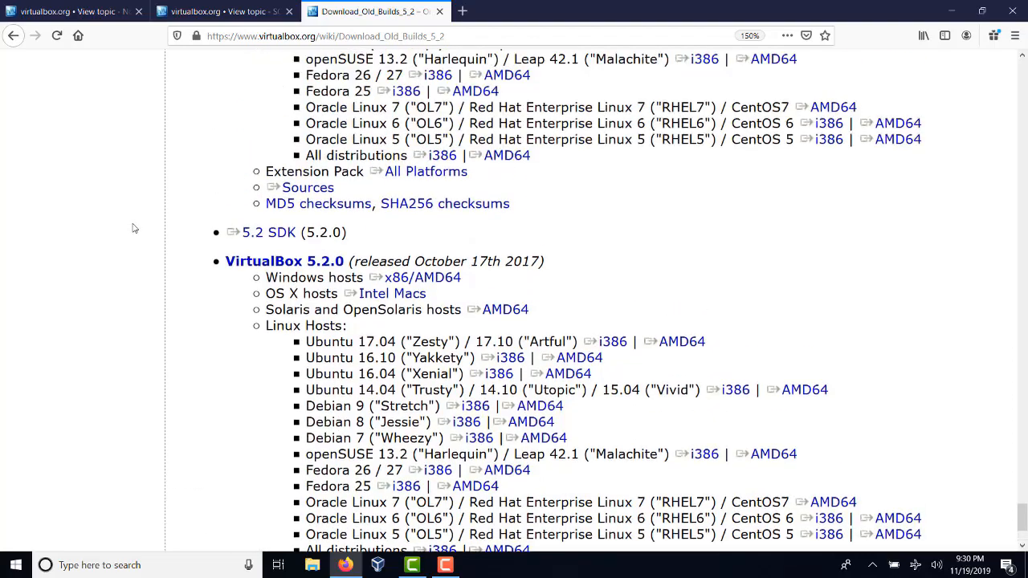
Scroll the old-builds page to the VirtualBox 5.2.6 release, then return to VirtualBox Manager
scroll("up", 3)
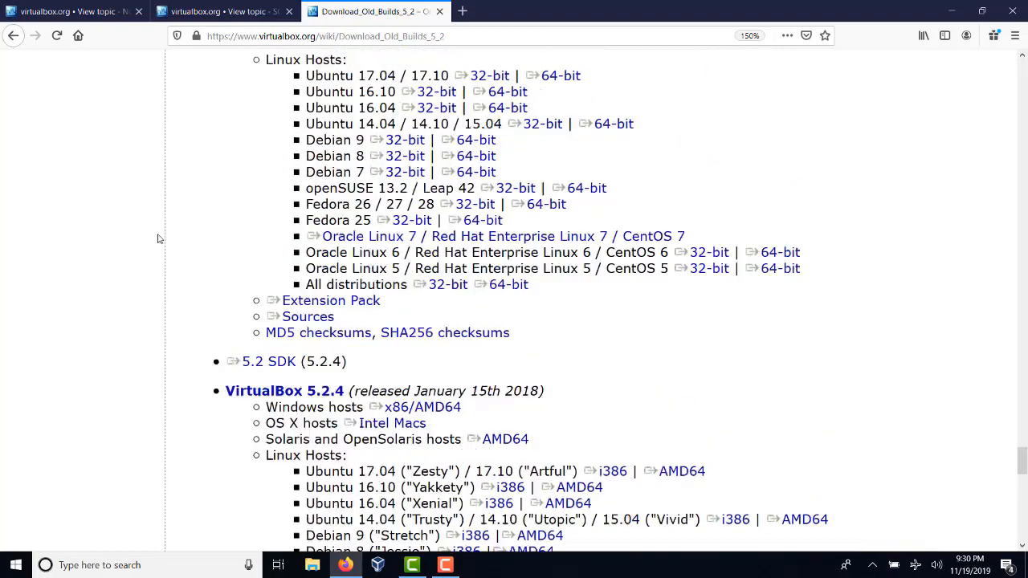
scroll("down", 3)
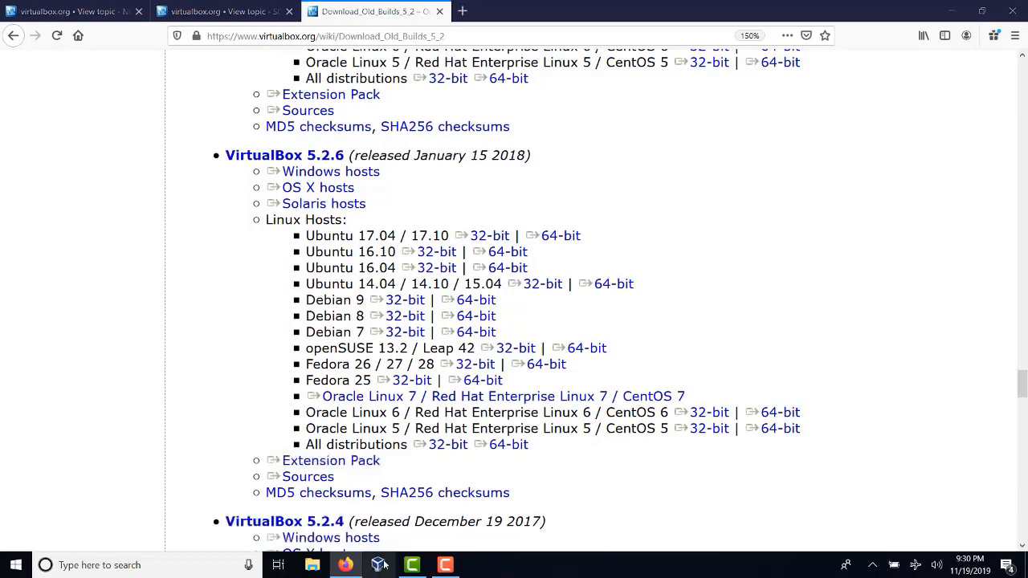
left_click(379, 566)
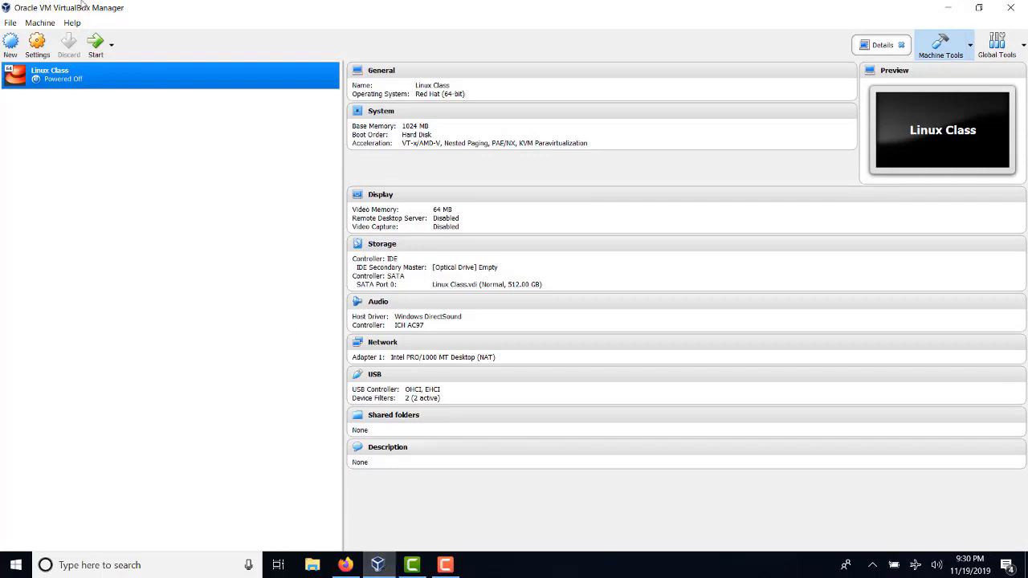
Check in File > Preferences > Extensions that no extension pack remains, then cancel out
left_click(9, 22)
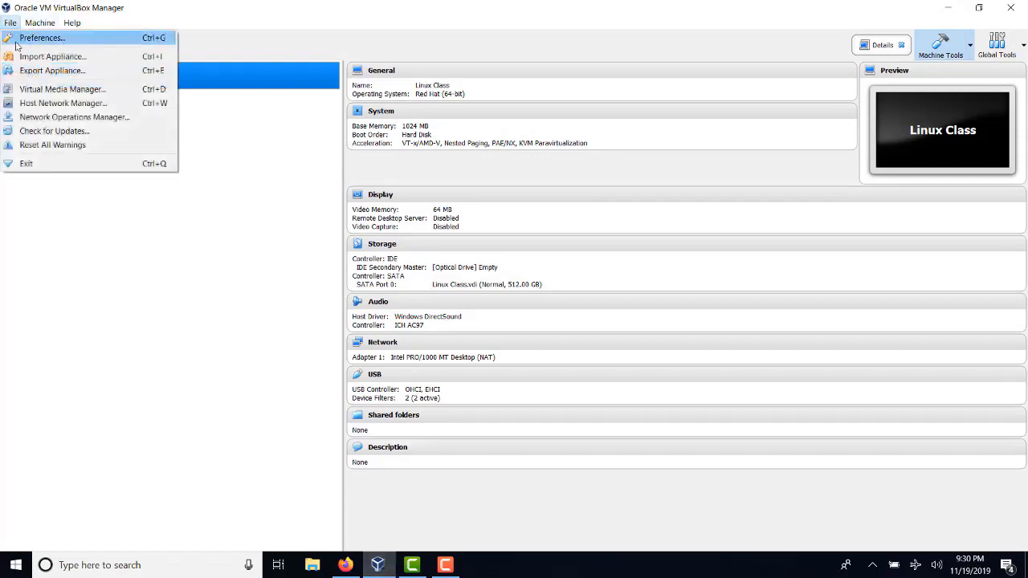
left_click(42, 39)
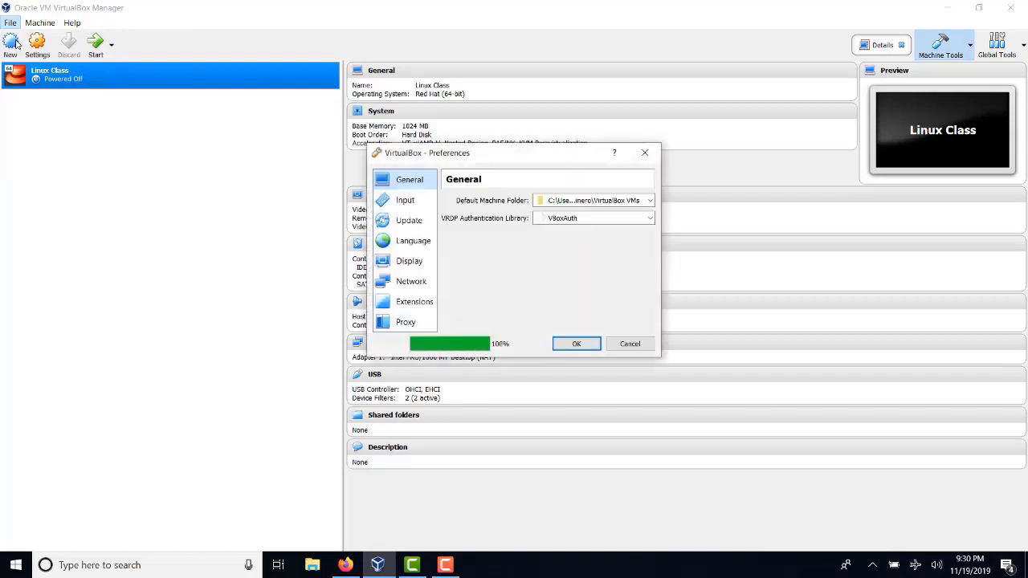
left_click(414, 302)
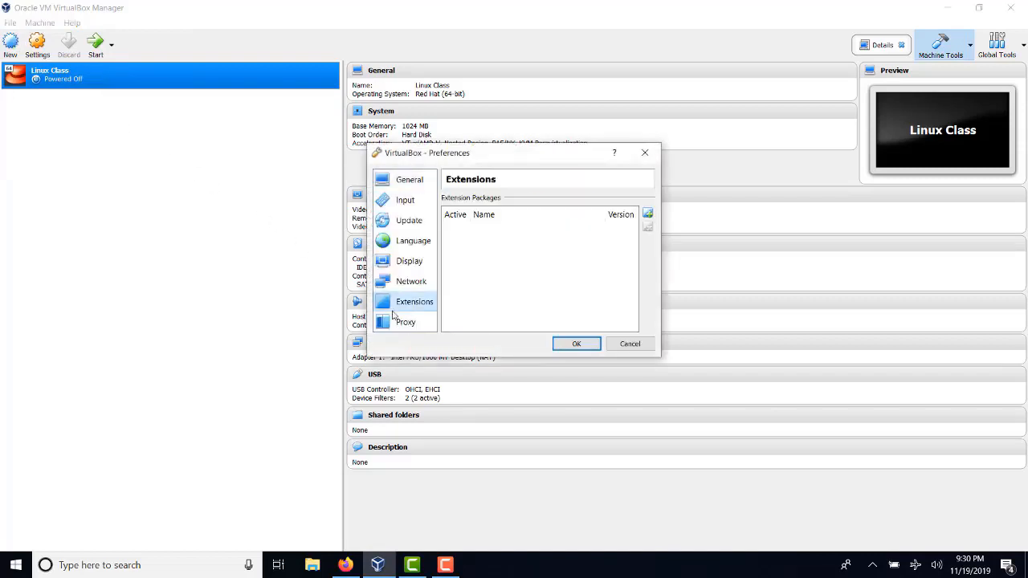
mouse_move(630, 343)
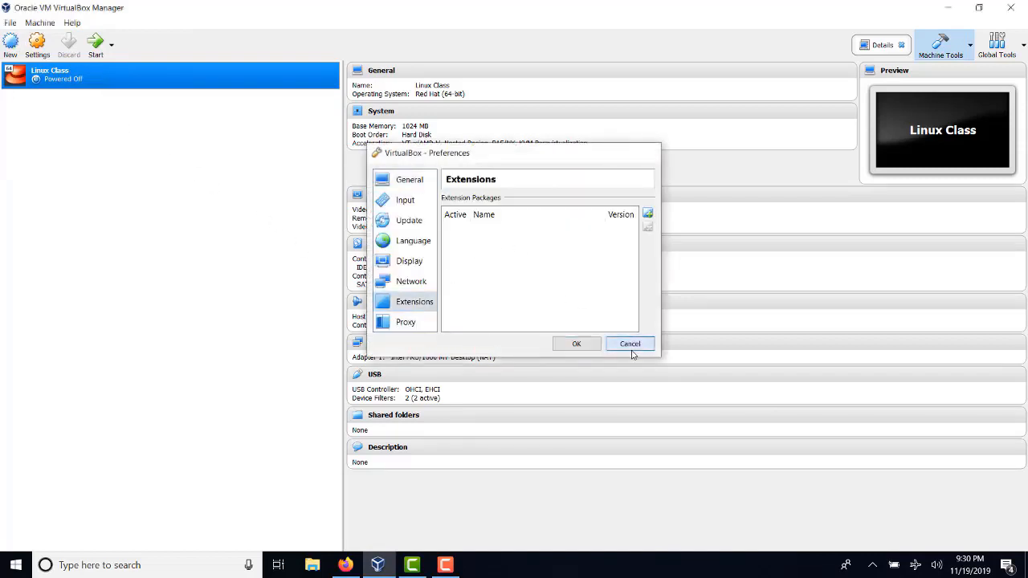
left_click(630, 344)
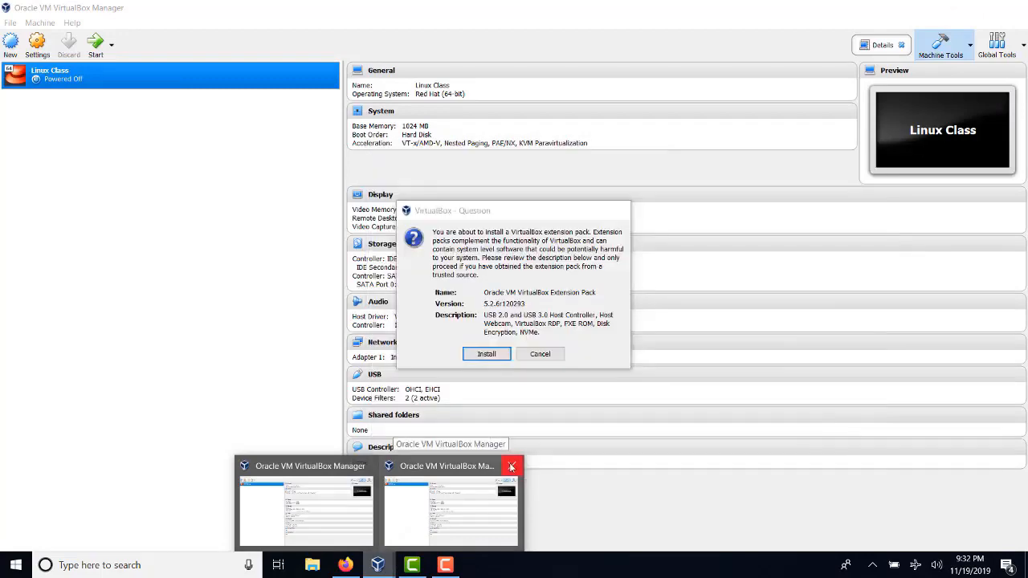
Install Extension Pack 5.2.6, agreeing to its license and acknowledging the success message
left_click(486, 355)
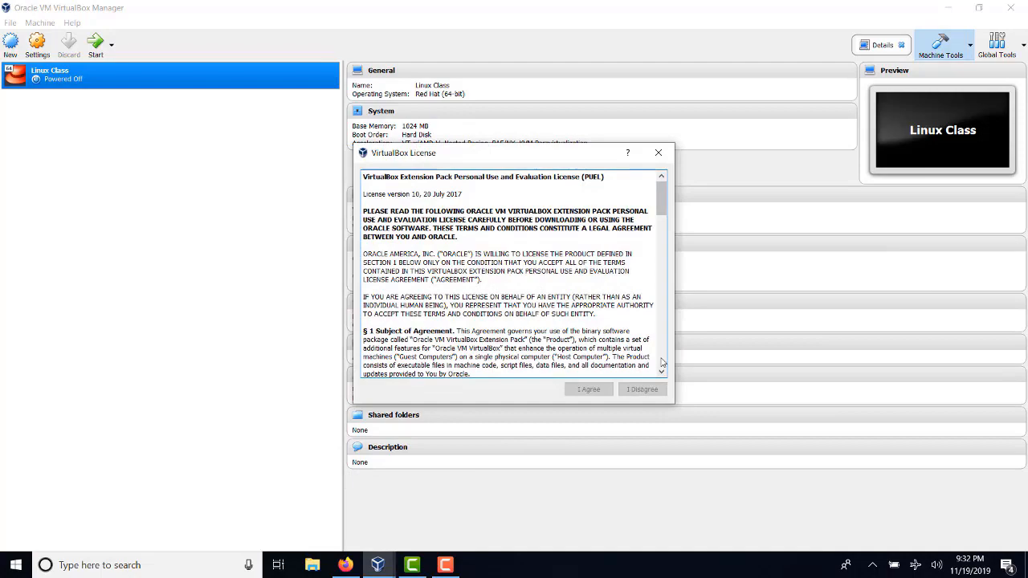
scroll("down", 3)
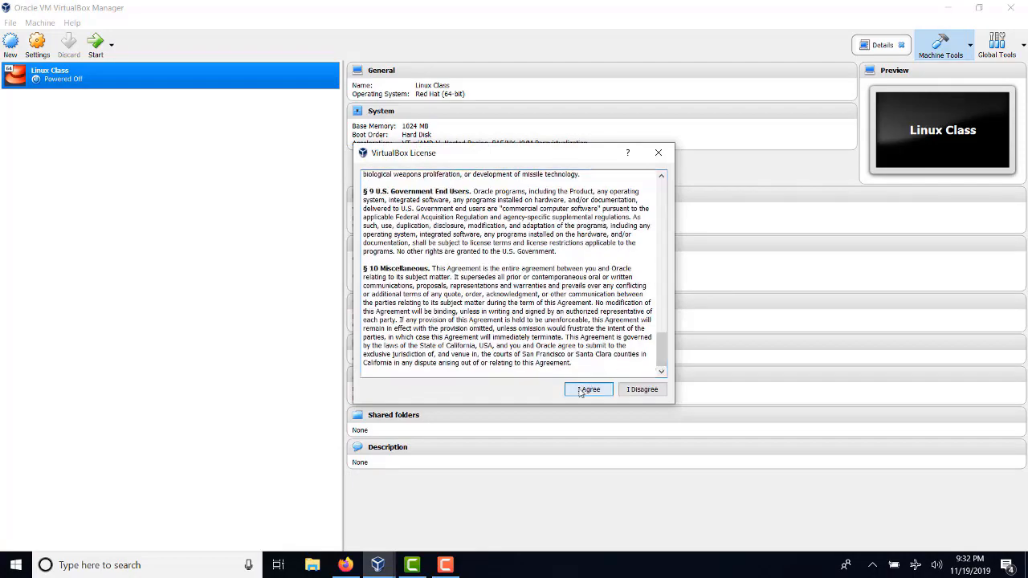
left_click(588, 391)
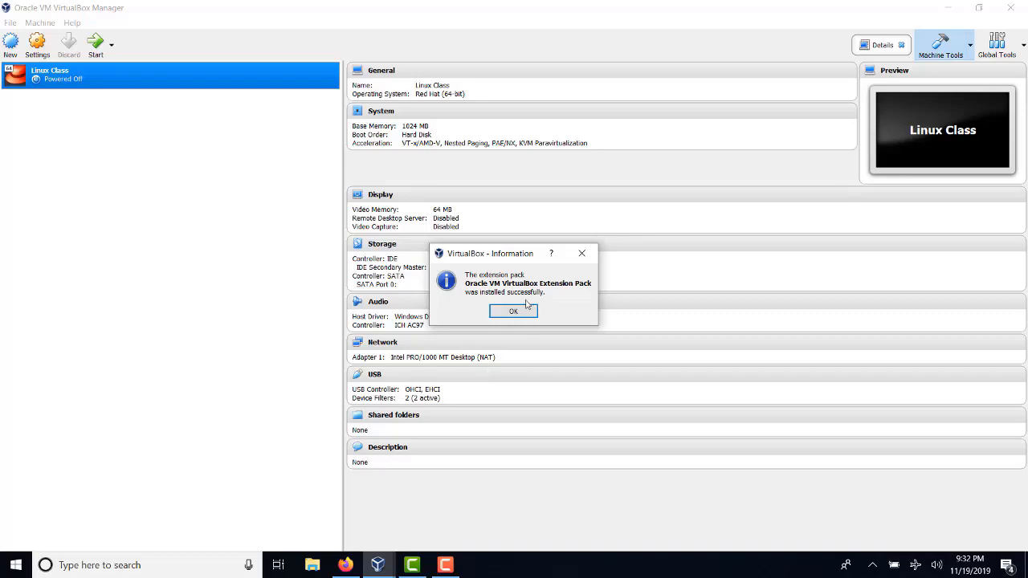
left_click(514, 312)
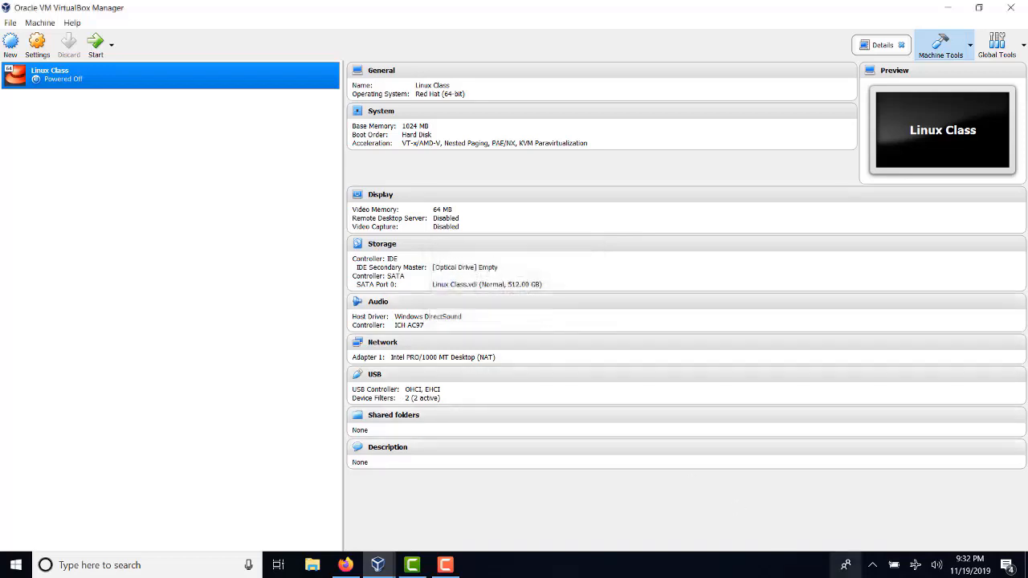
left_click(873, 566)
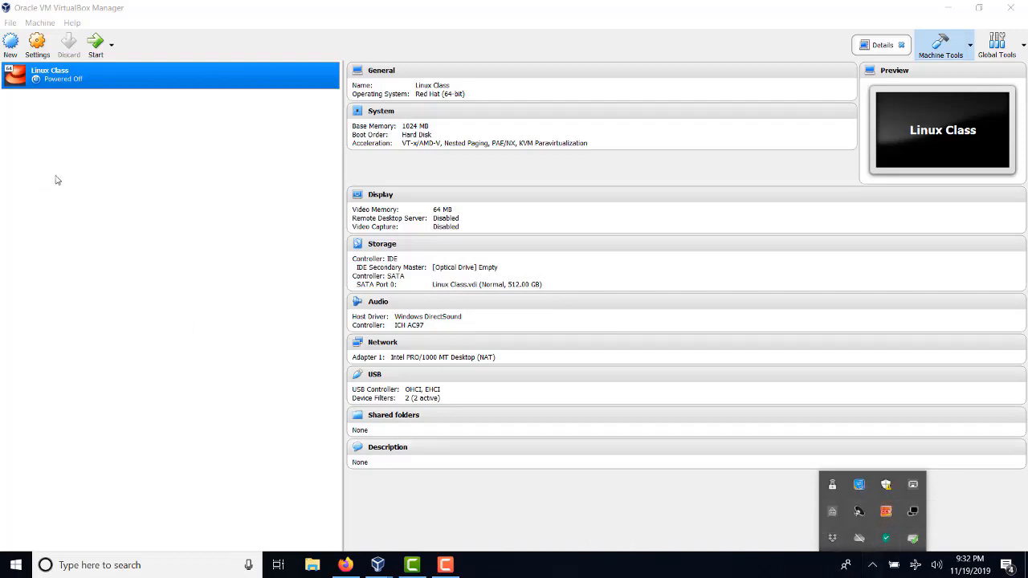
mouse_move(67, 45)
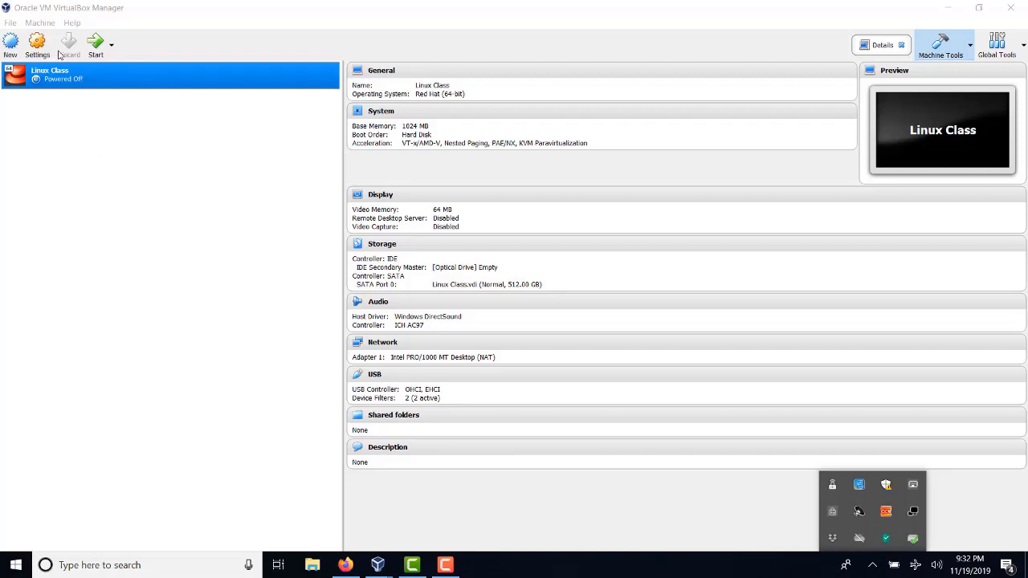
left_click(10, 22)
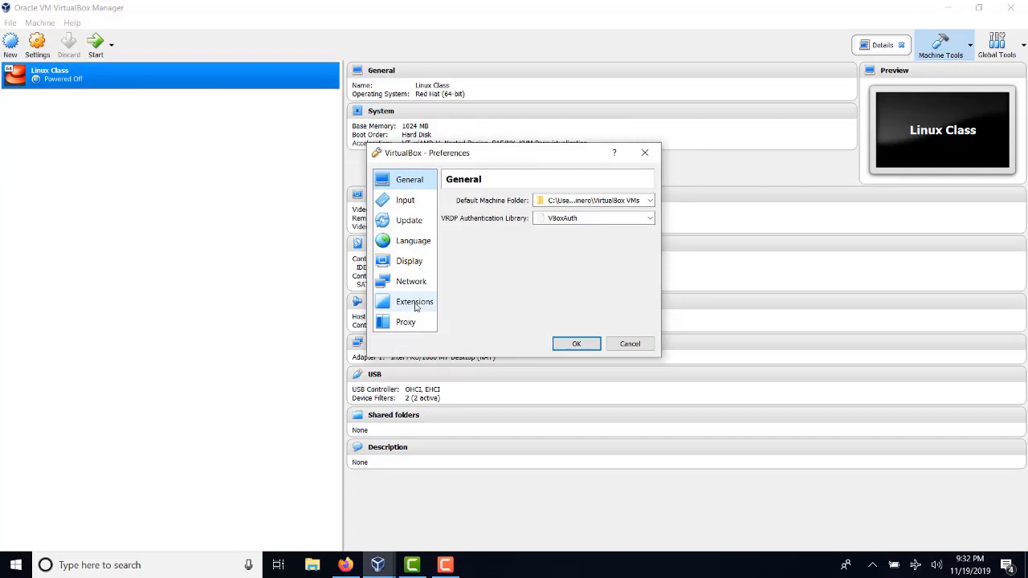
left_click(415, 302)
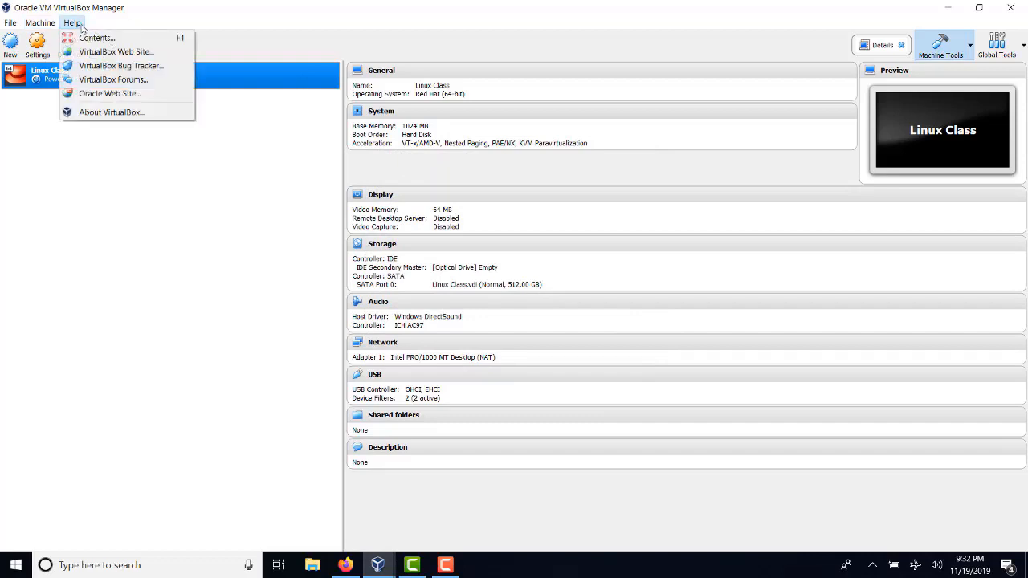
left_click(111, 113)
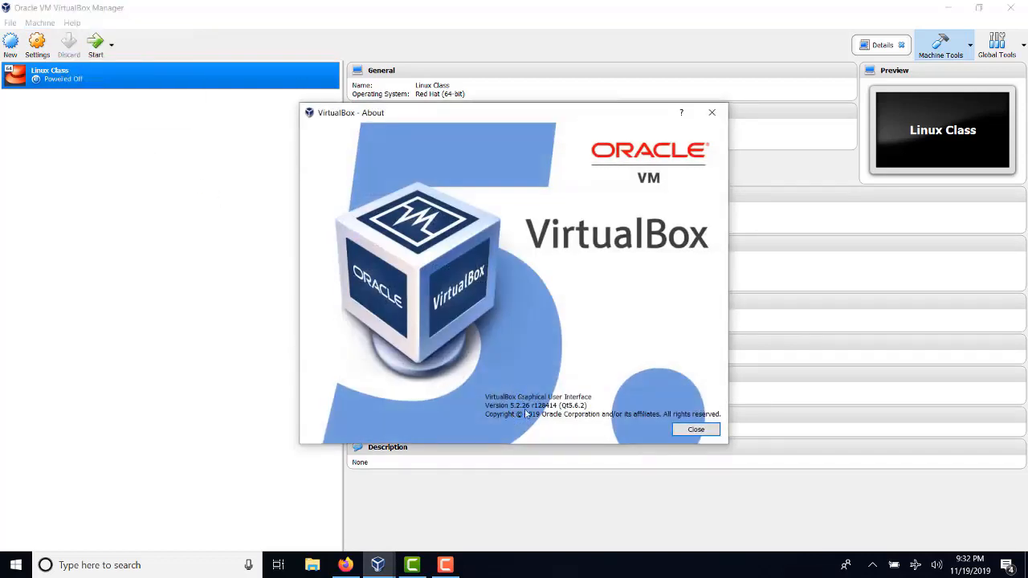
left_click(694, 429)
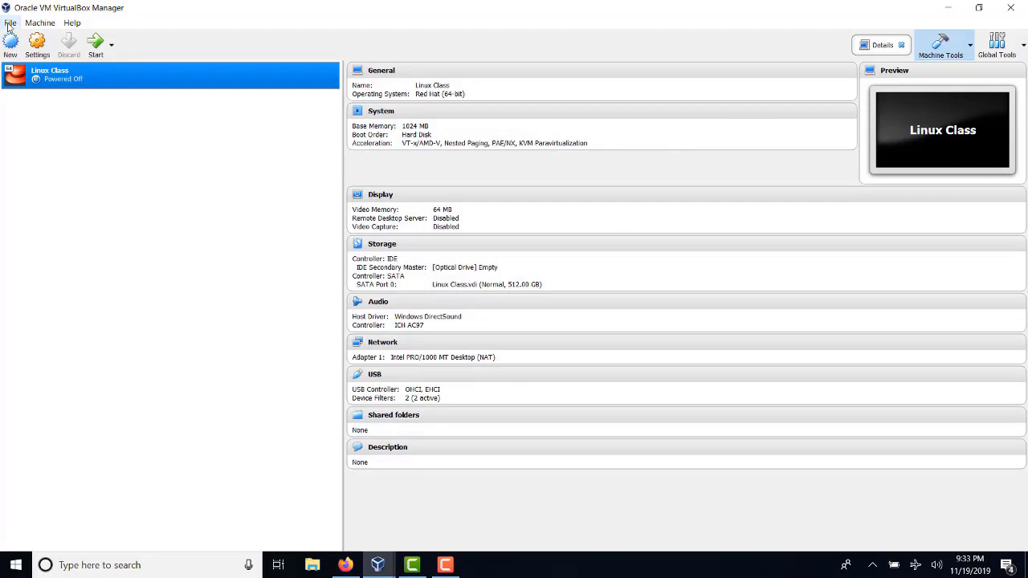
mouse_move(95, 42)
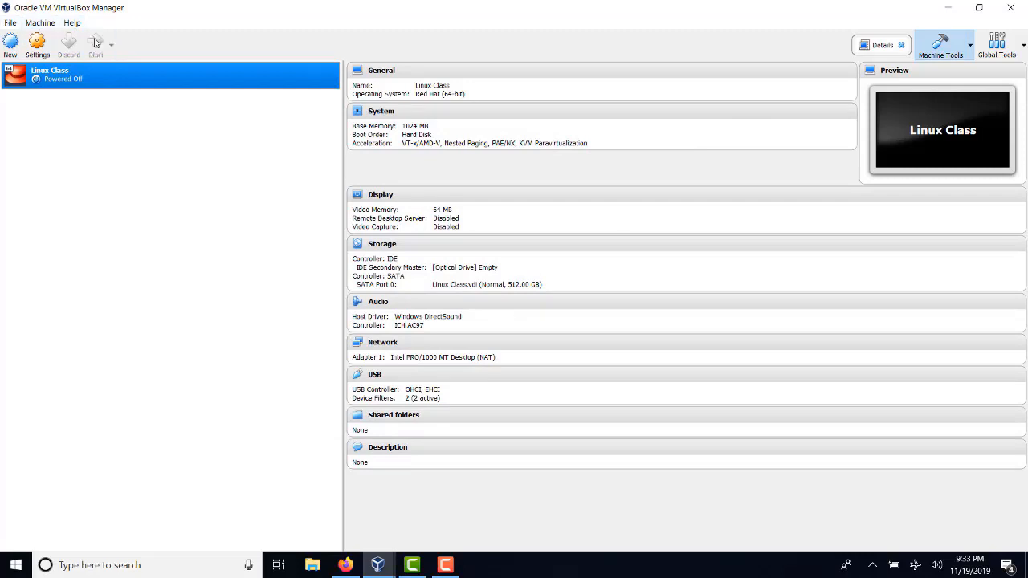
Start the Linux Class VM and open the CentOS Applications menu once booted
left_click(95, 45)
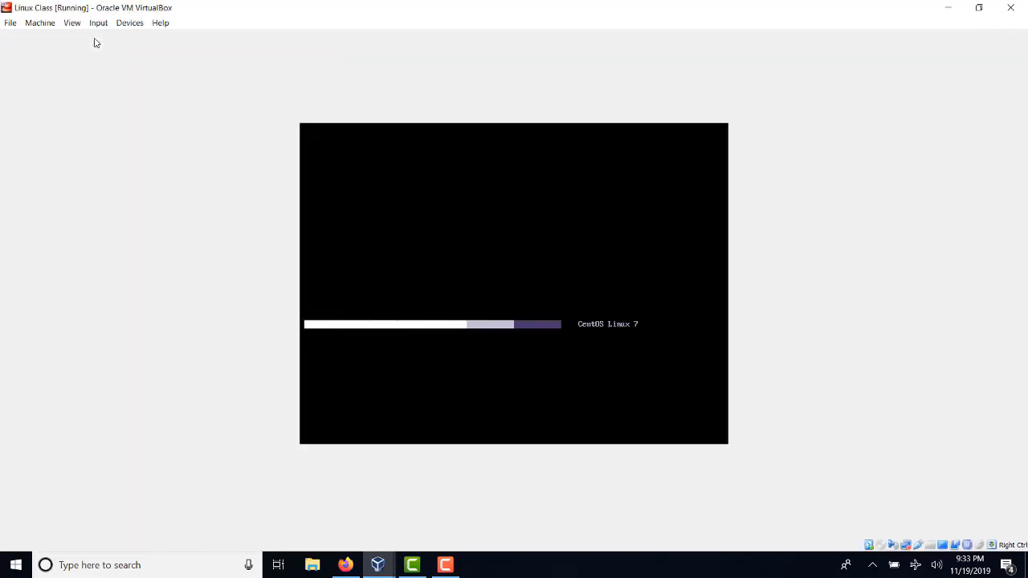
left_click(35, 35)
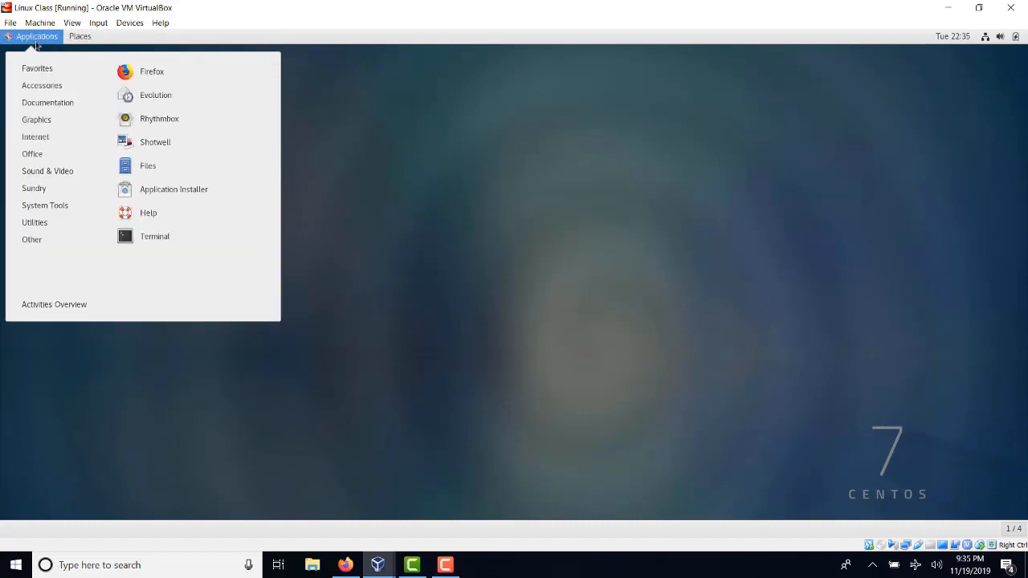
mouse_move(155, 235)
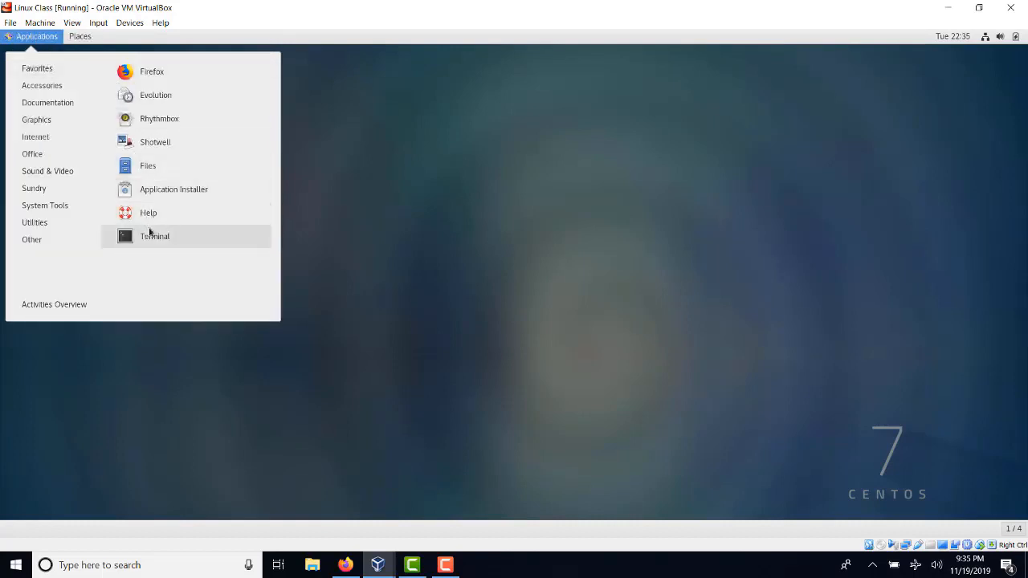
Run df in a guest terminal, then browse Places > Computer to Other Locations in Files
left_click(155, 234)
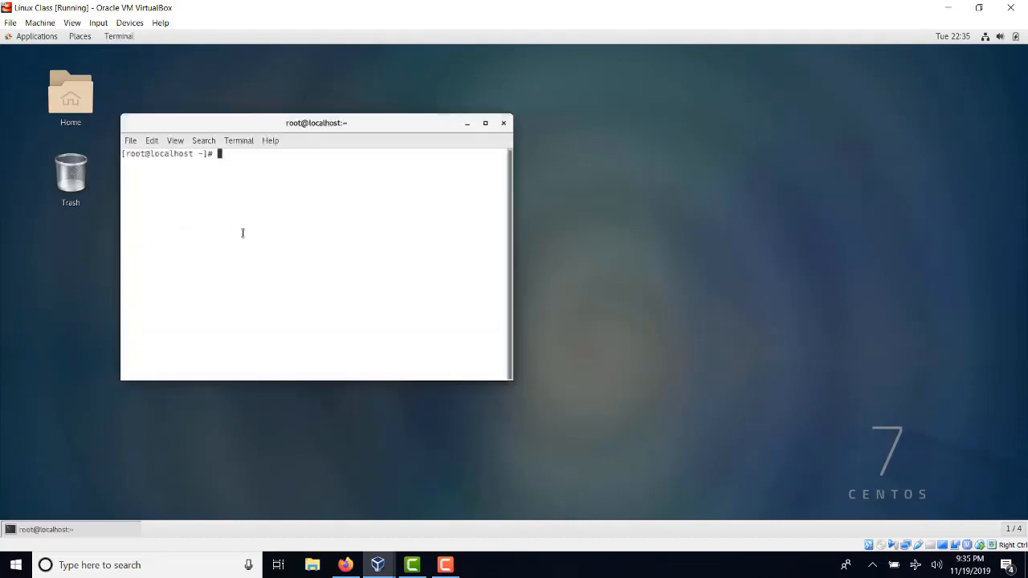
type("df")
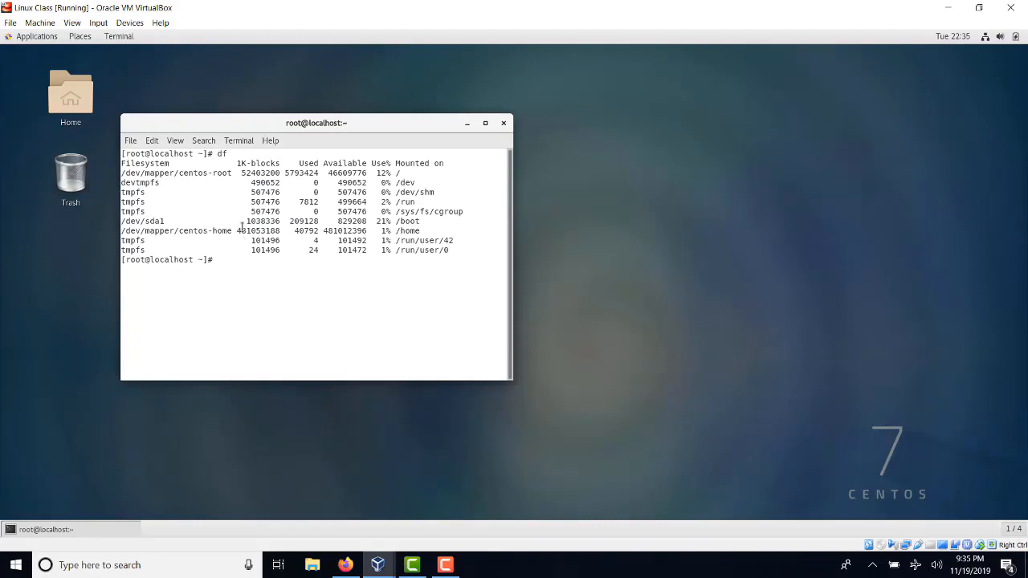
mouse_move(149, 106)
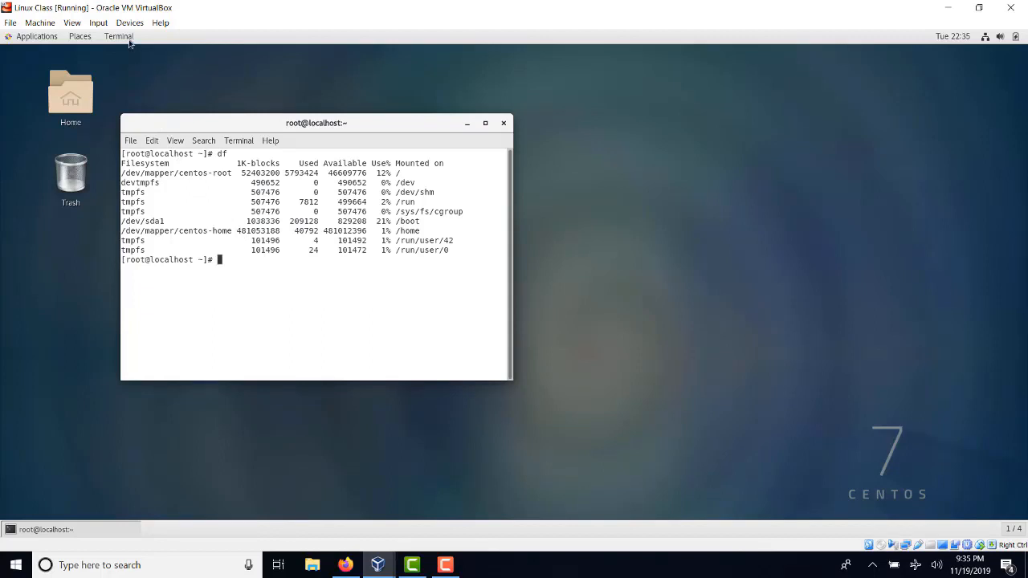
left_click(81, 36)
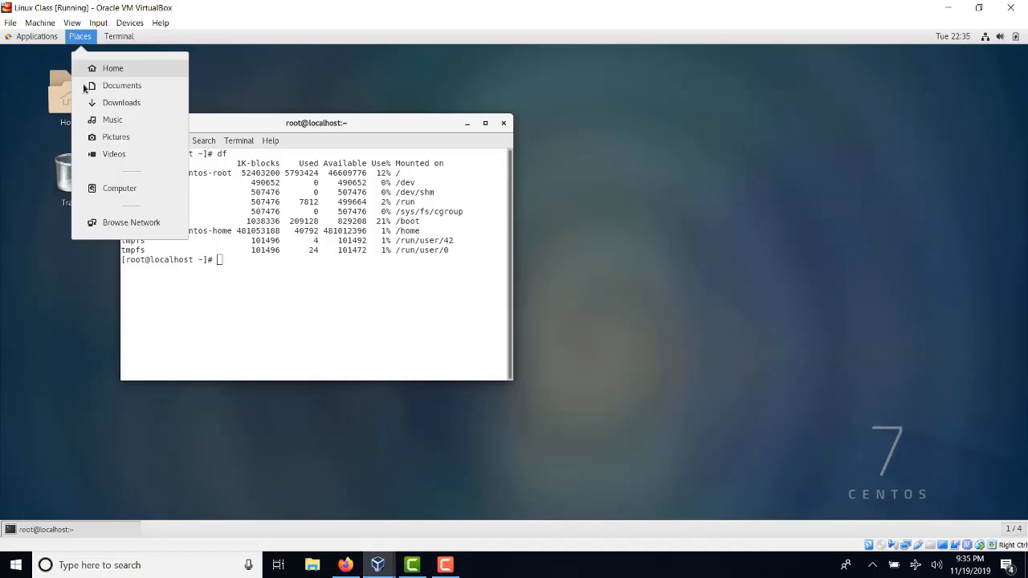
mouse_move(119, 188)
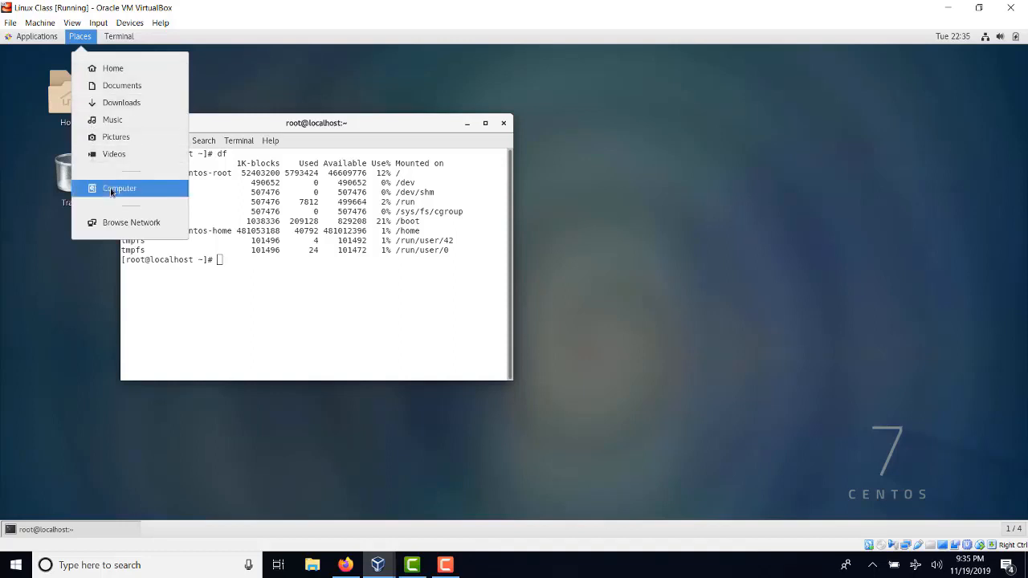
left_click(119, 188)
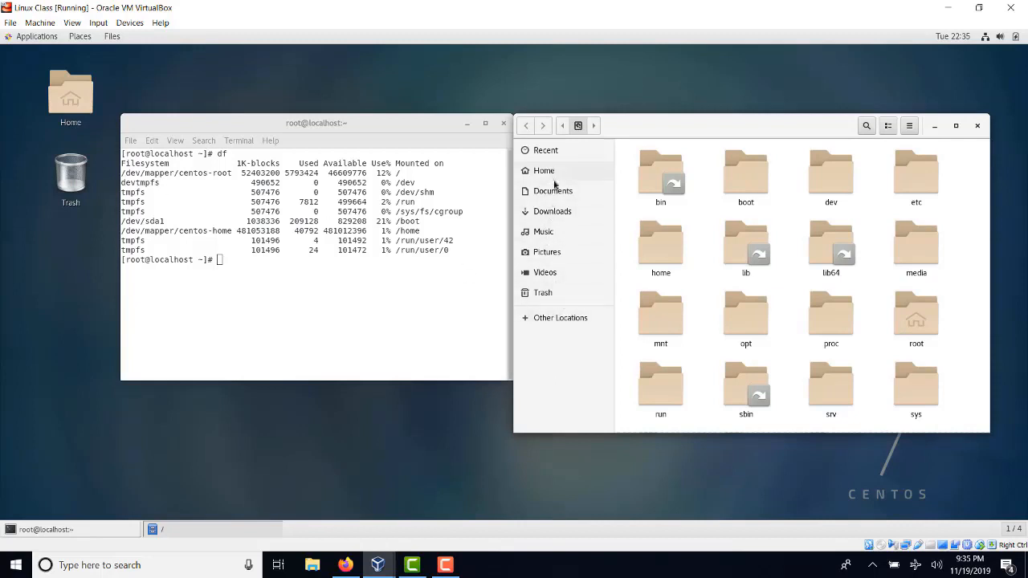
mouse_move(546, 324)
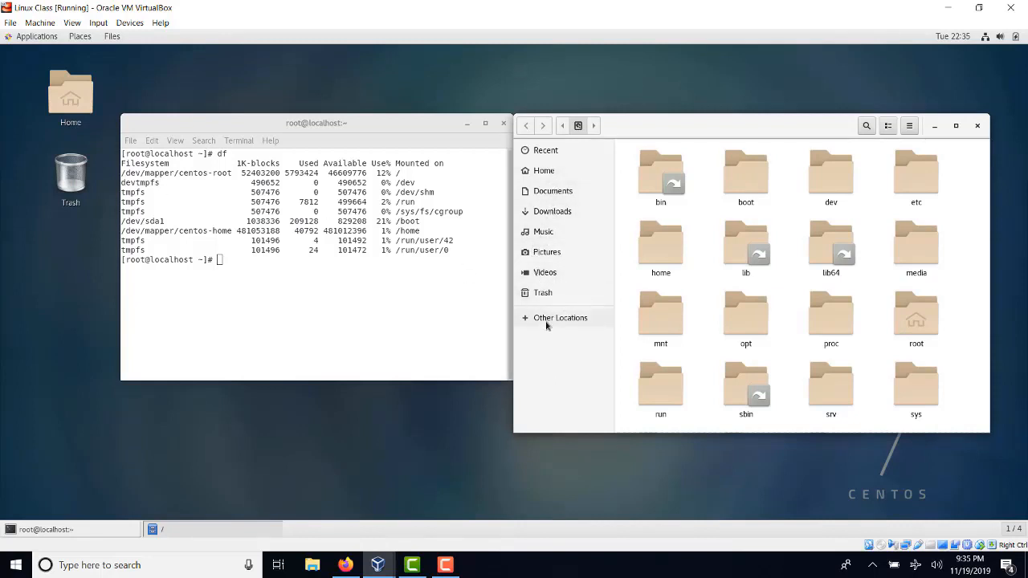
left_click(559, 318)
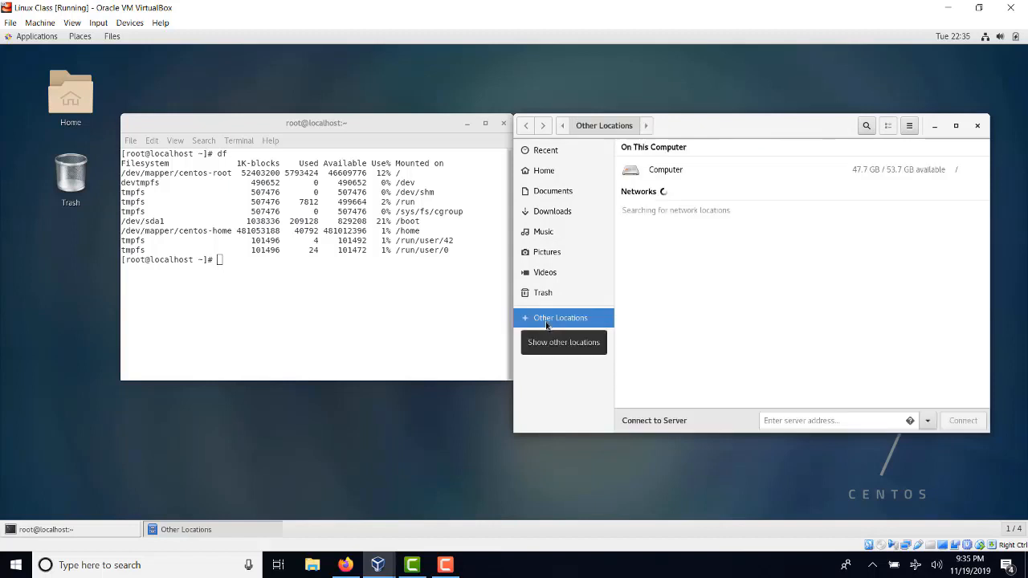
Attempt attaching the Seagate RSS LLC drive via Devices > USB, which fails, then head to USB settings
left_click(128, 23)
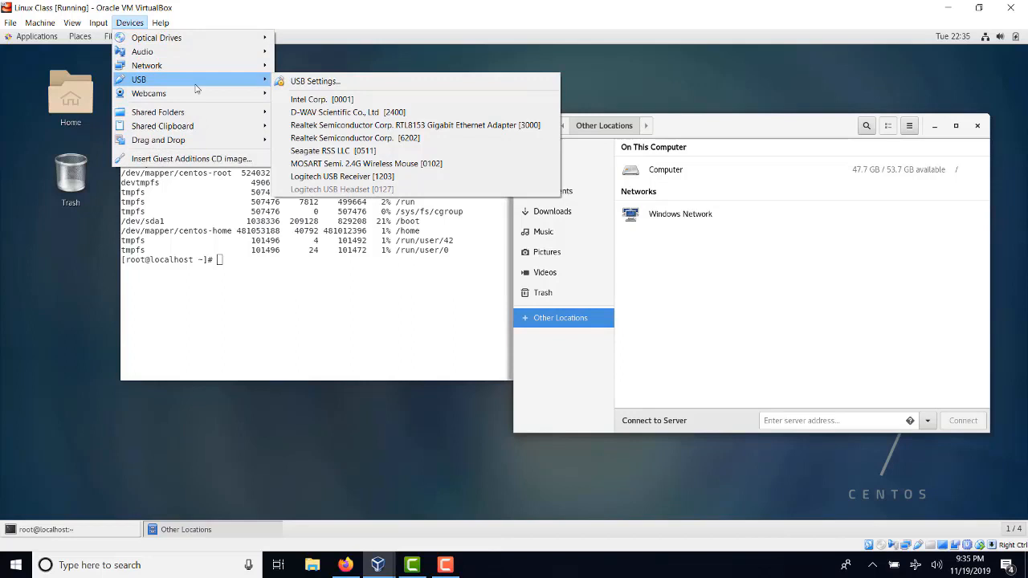
left_click(332, 151)
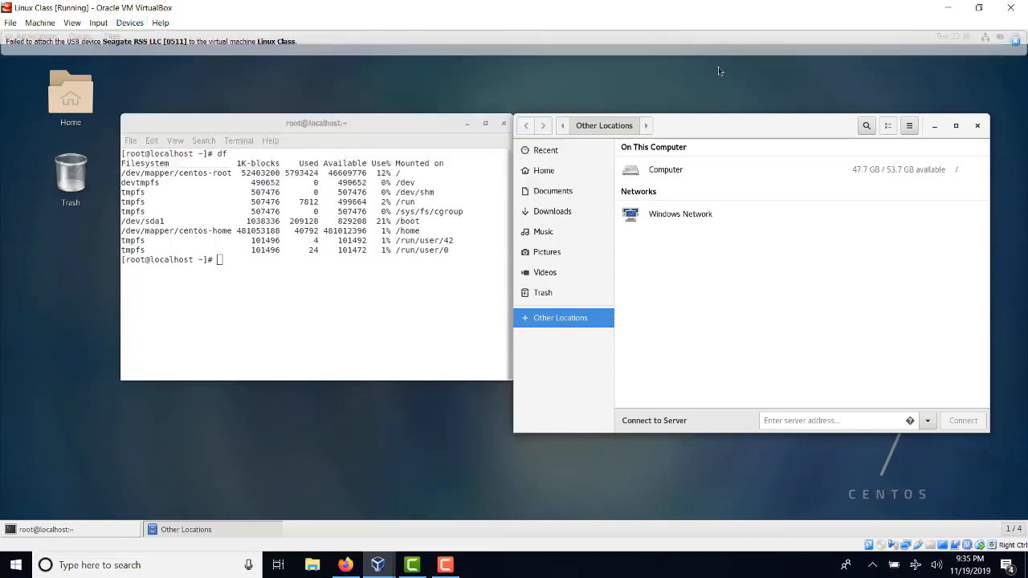
left_click(129, 22)
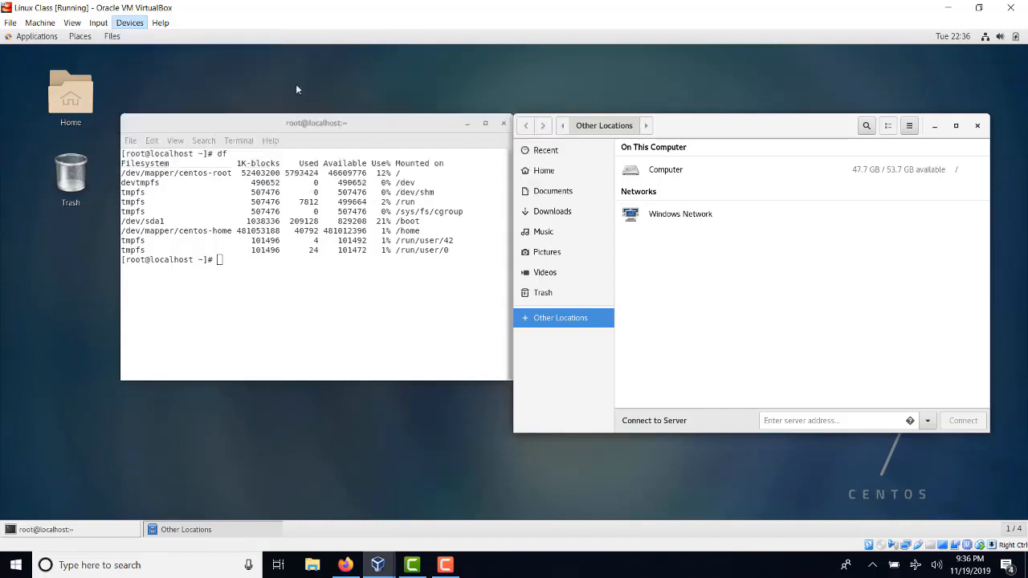
left_click(128, 23)
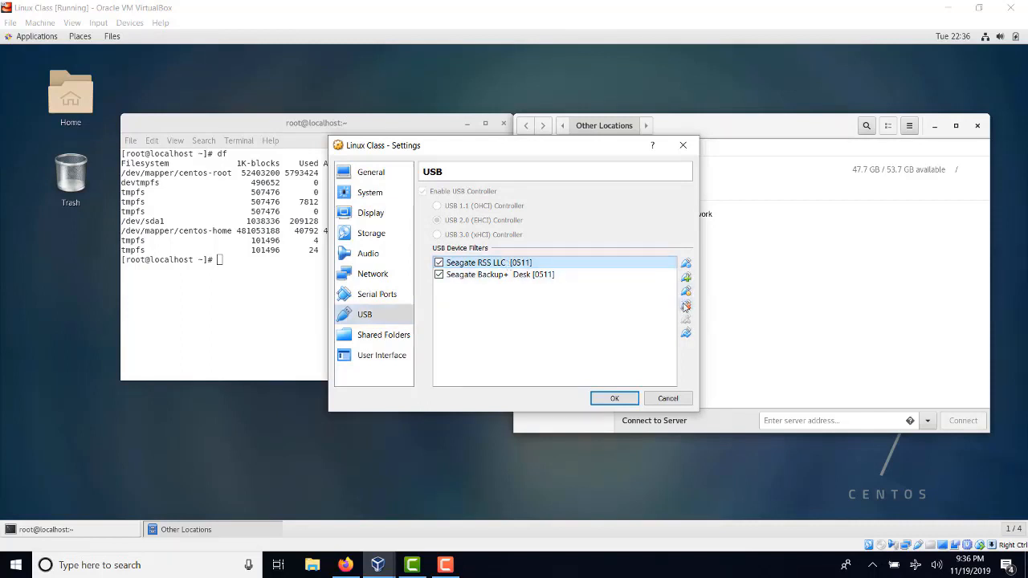
Delete the Seagate RSS LLC filter, review the Backup+ Desk filter details, and save with OK
left_click(685, 305)
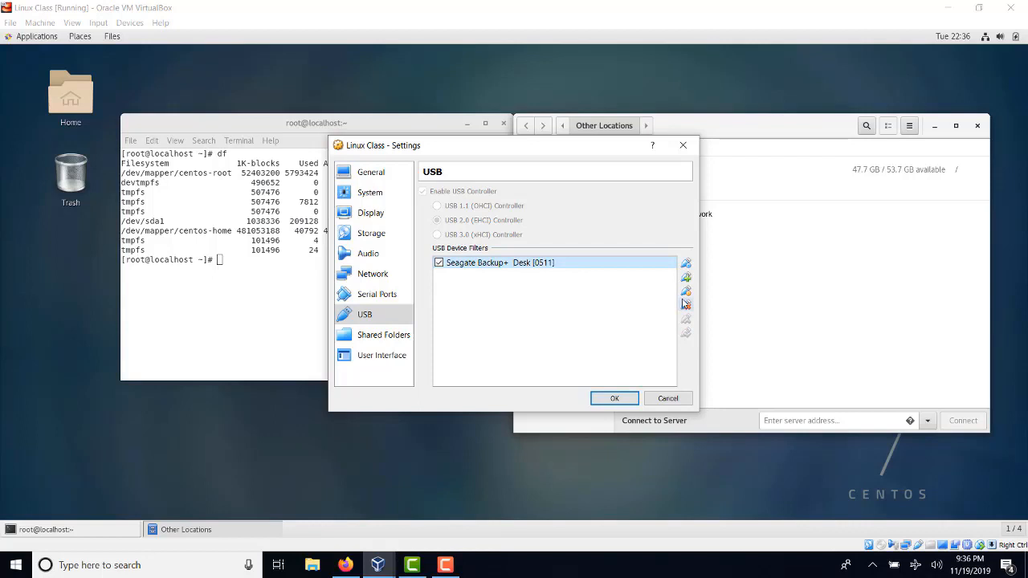
mouse_move(686, 305)
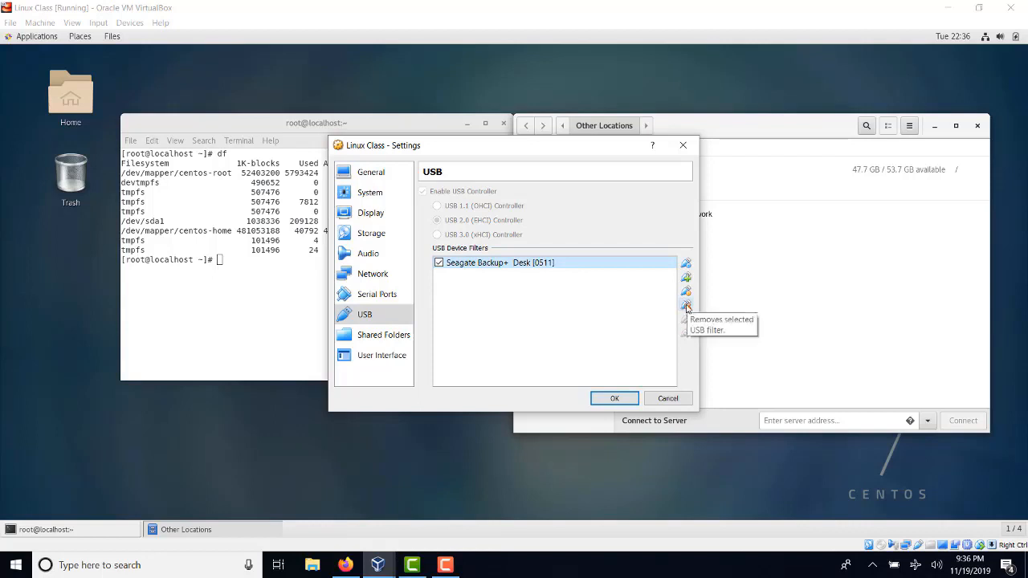
mouse_move(686, 293)
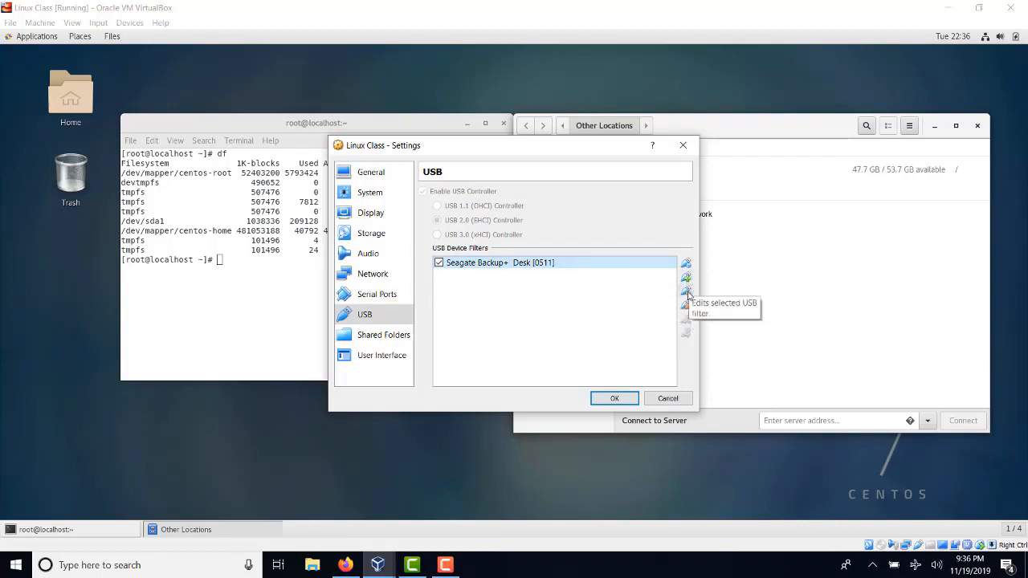
left_click(686, 293)
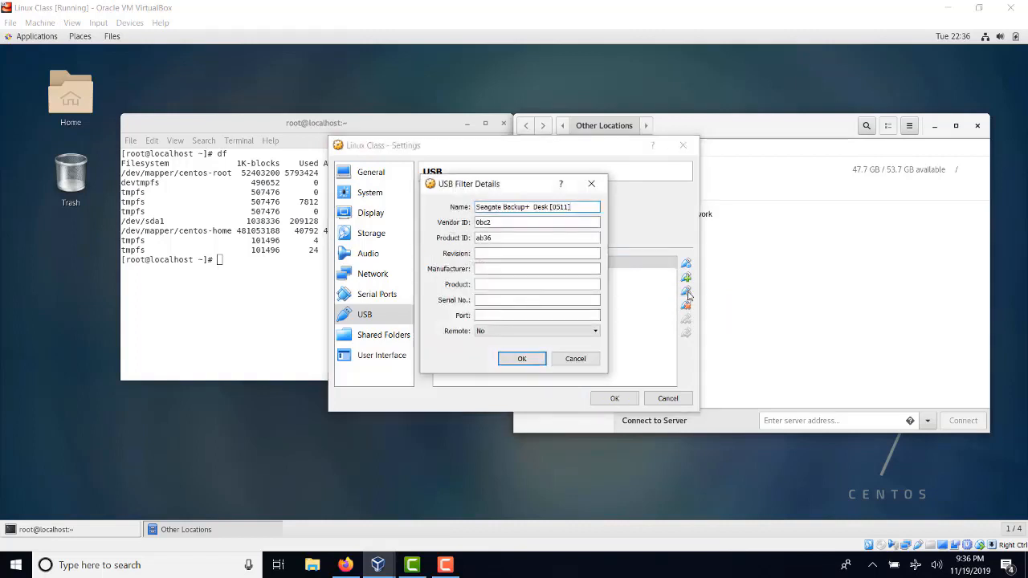
left_click(520, 359)
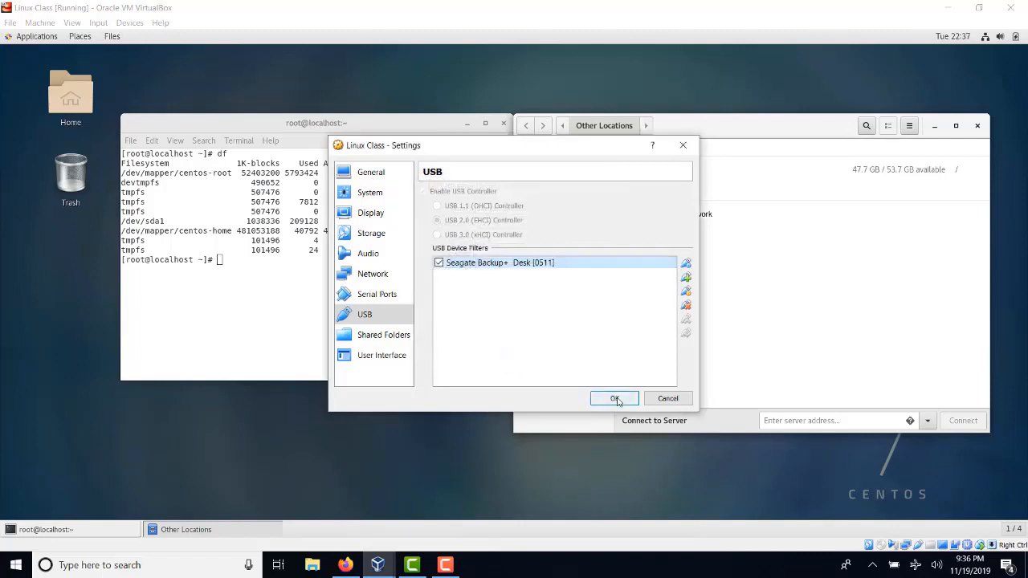
left_click(614, 398)
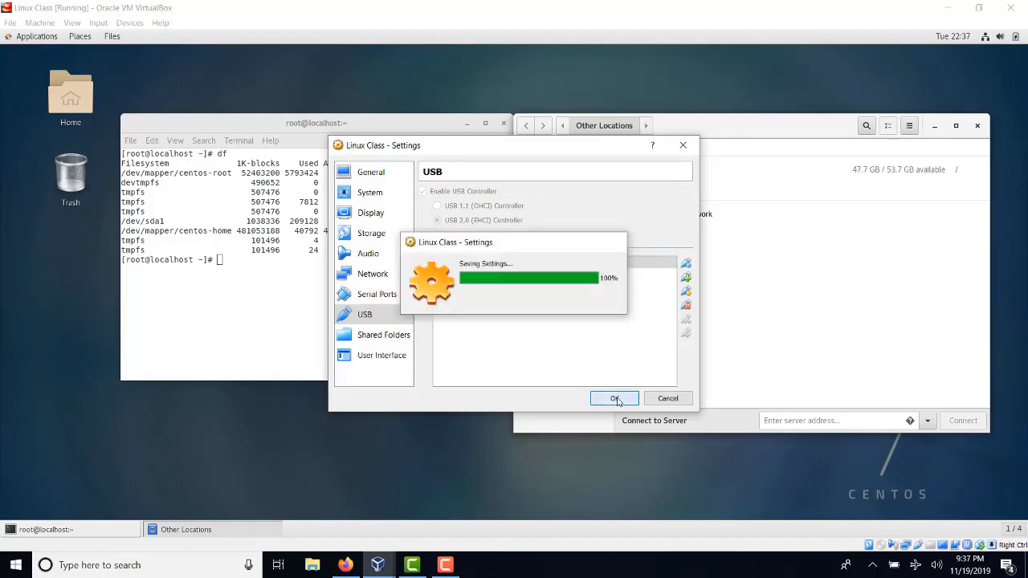
left_click(613, 398)
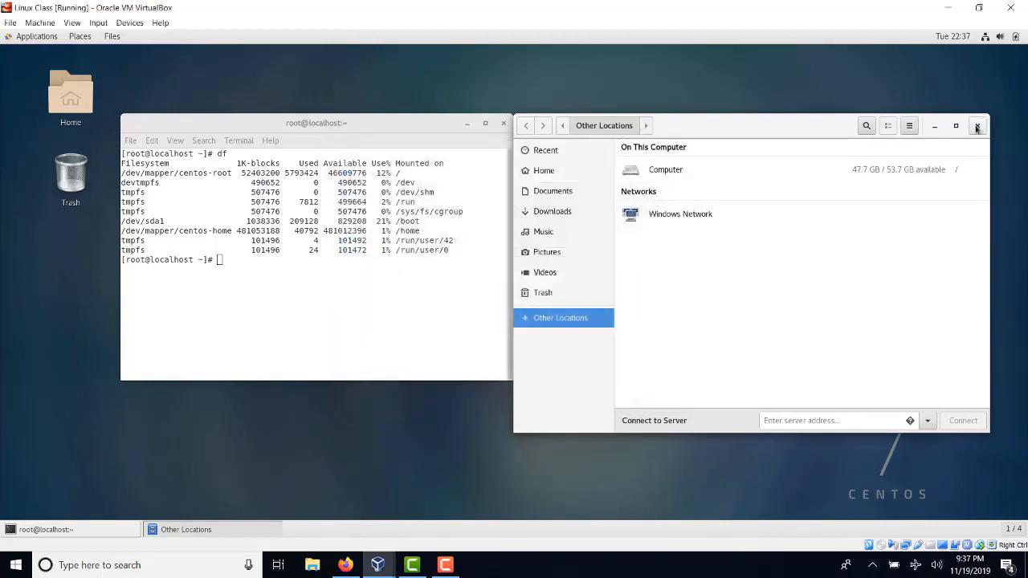
Close Files and the VM window, choosing 'Power off the machine' to shut down Linux Class
left_click(977, 125)
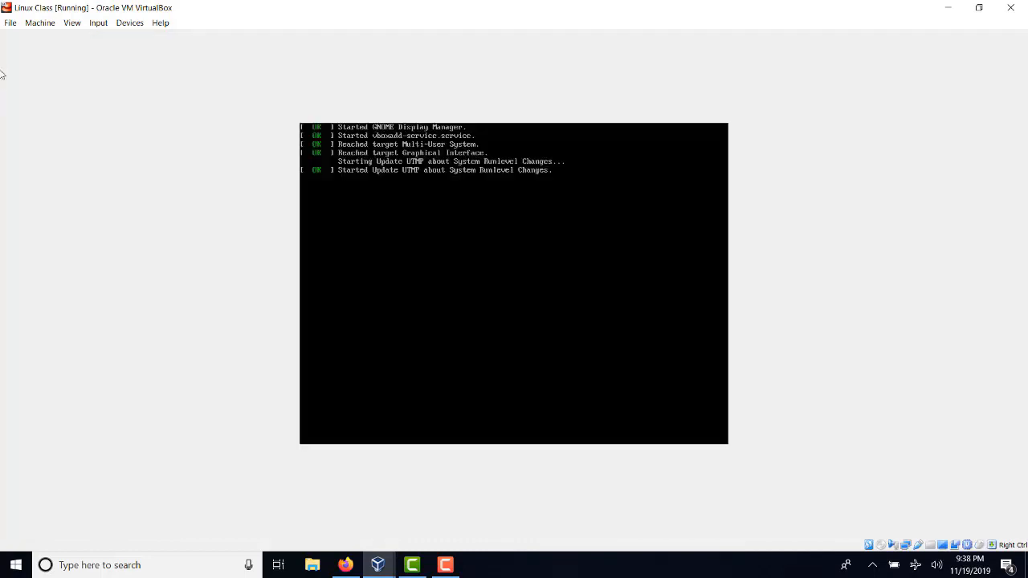
left_click(1011, 7)
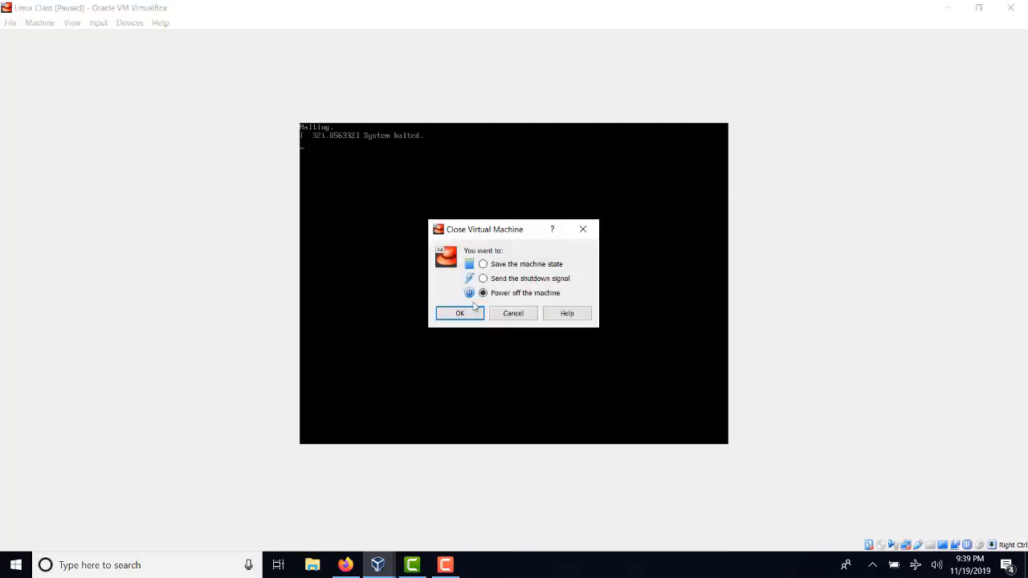
left_click(459, 313)
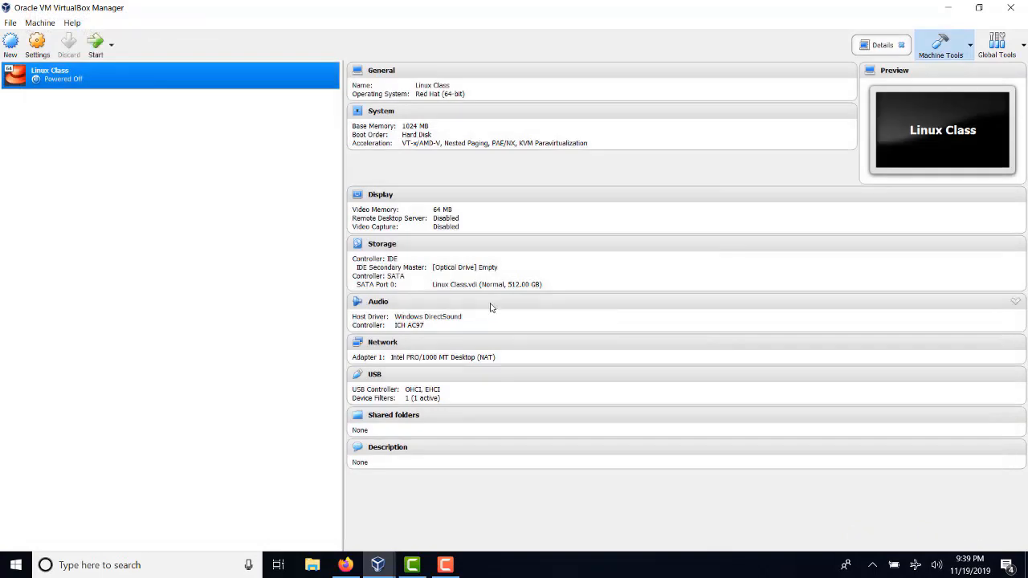
mouse_move(492, 309)
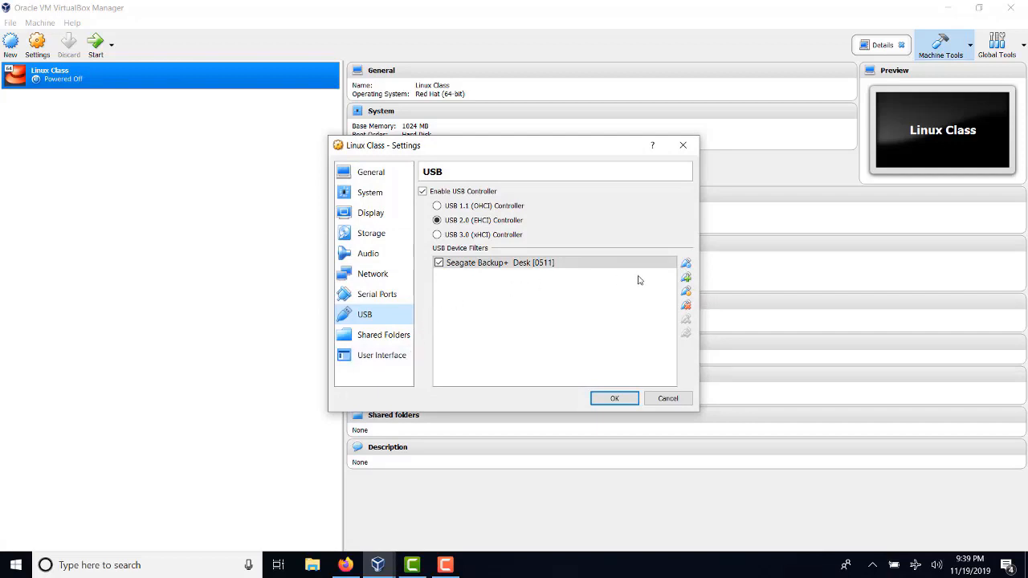
Remove the old Seagate Backup+ Desk filter and discard an accidental empty New Filter 1
left_click(686, 305)
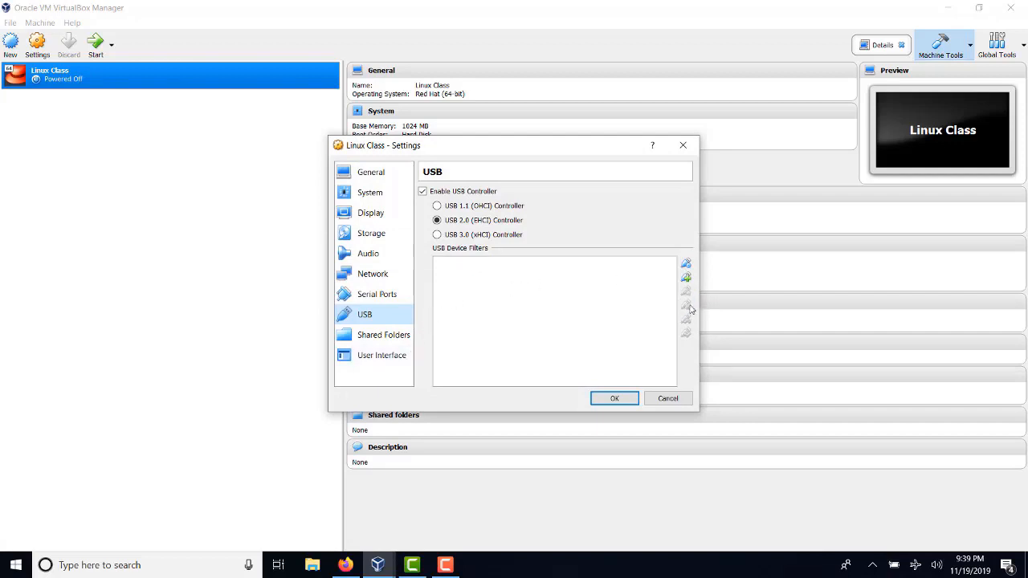
mouse_move(685, 280)
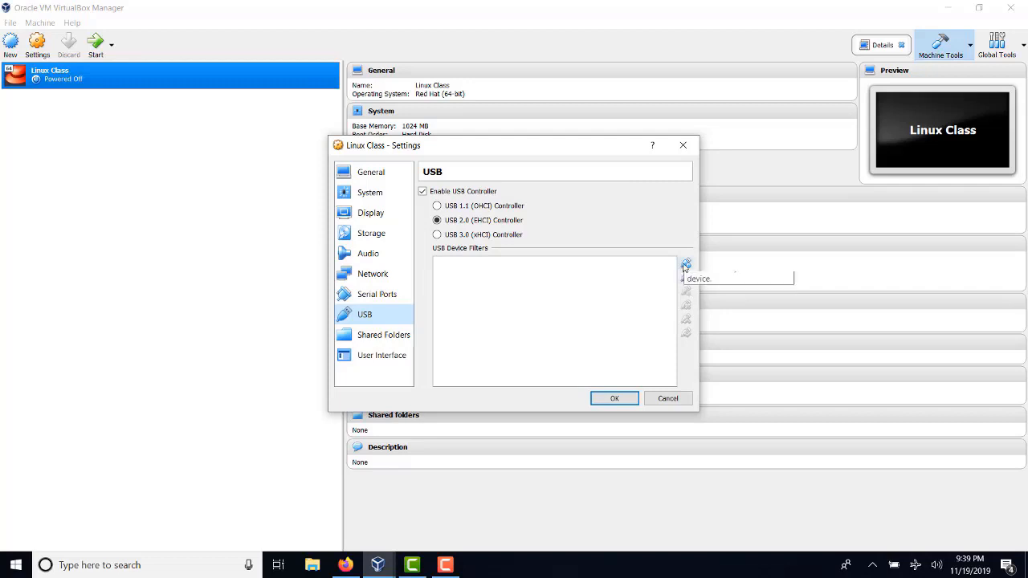
mouse_move(686, 263)
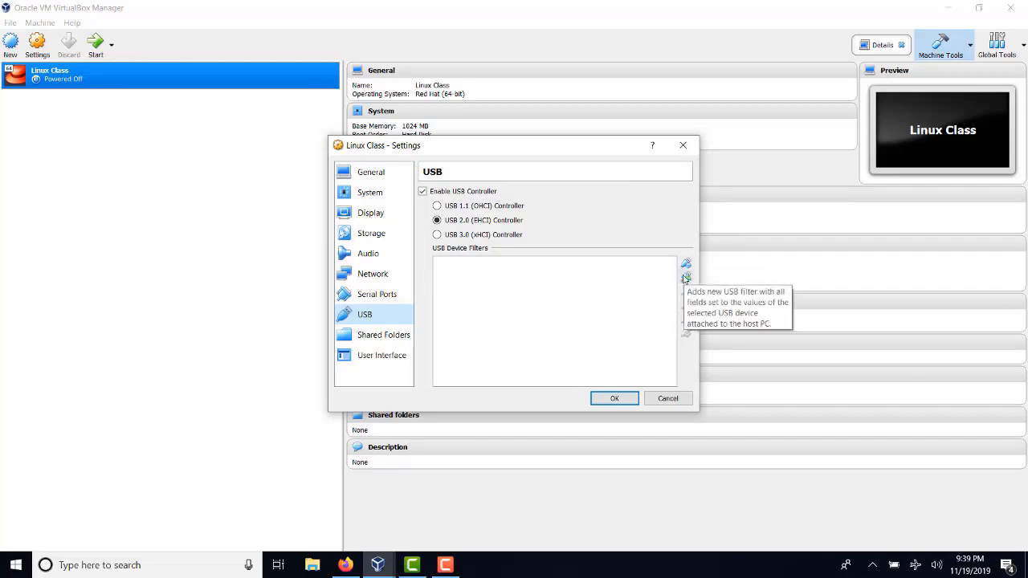
left_click(686, 263)
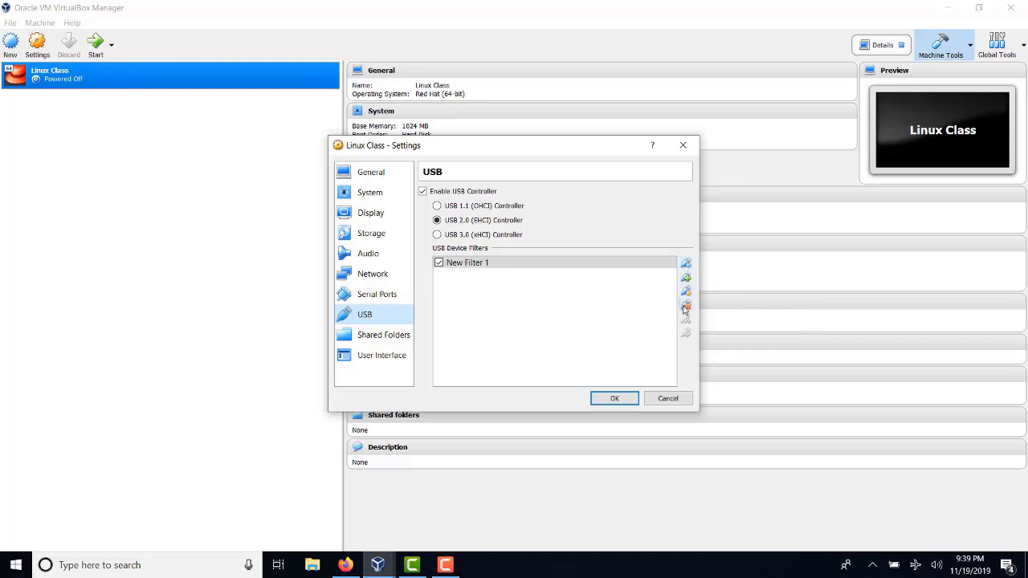
left_click(686, 278)
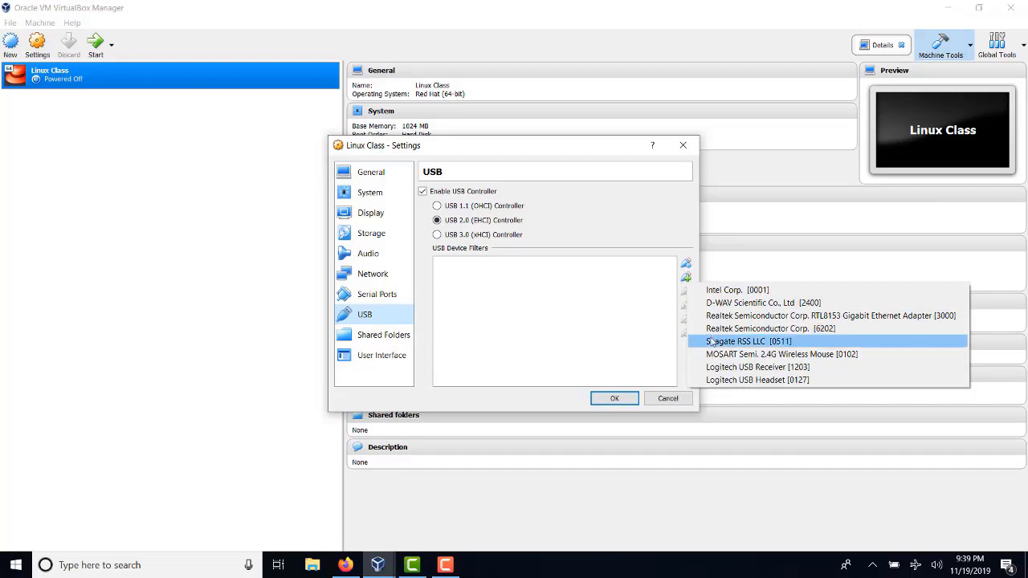
mouse_move(748, 341)
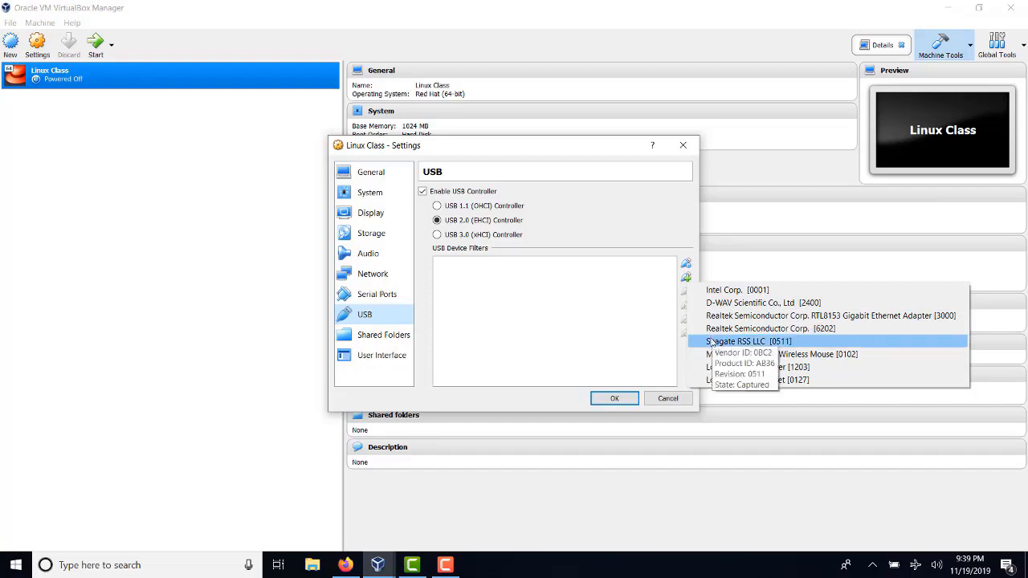
Add a filter for the Seagate RSS LLC device, switch to USB 3.0 (xHCI) and save
left_click(748, 341)
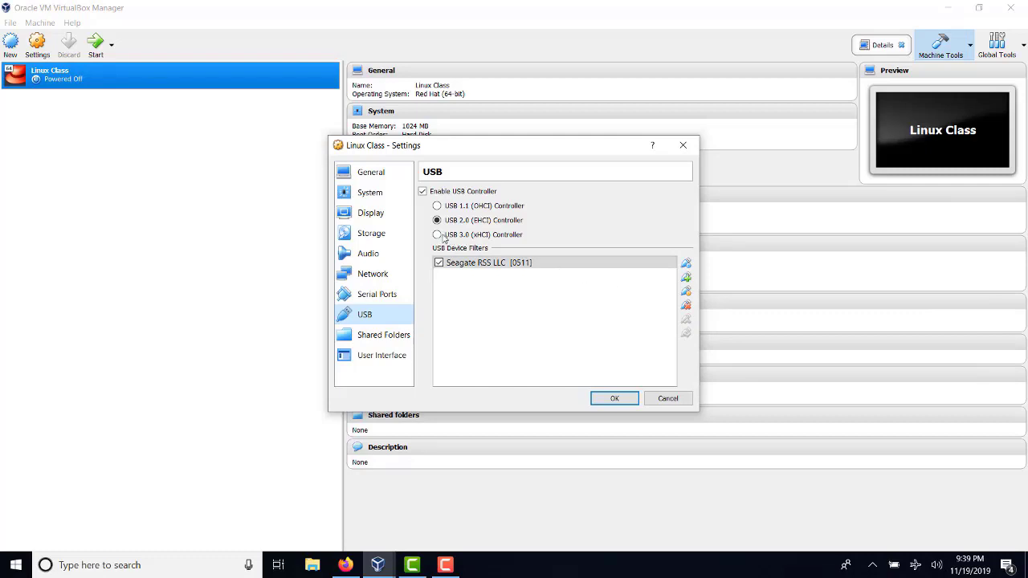
left_click(437, 234)
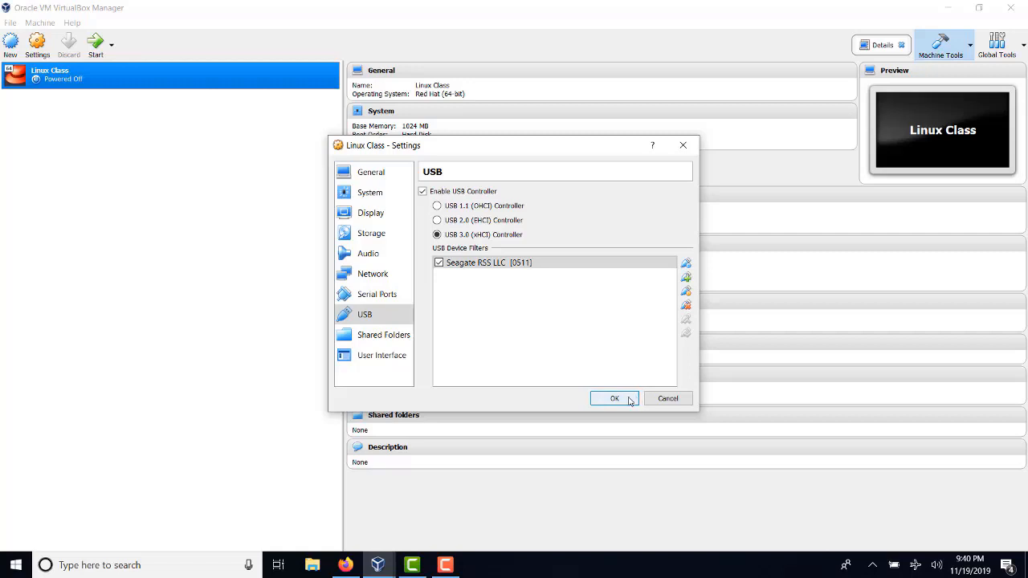
left_click(614, 399)
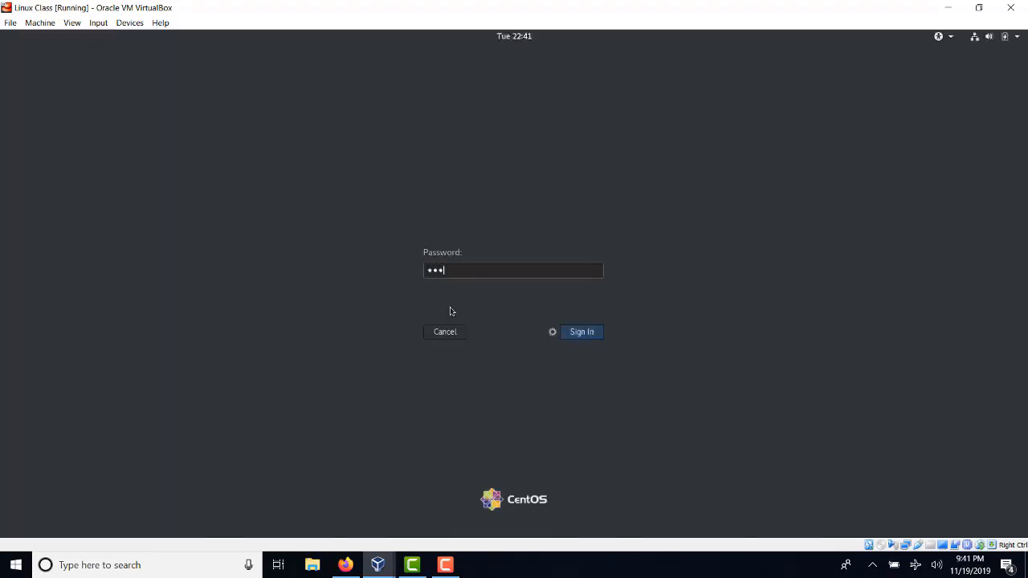
Sign in to the CentOS desktop, glance at Devices > USB and dismiss the list
left_click(129, 22)
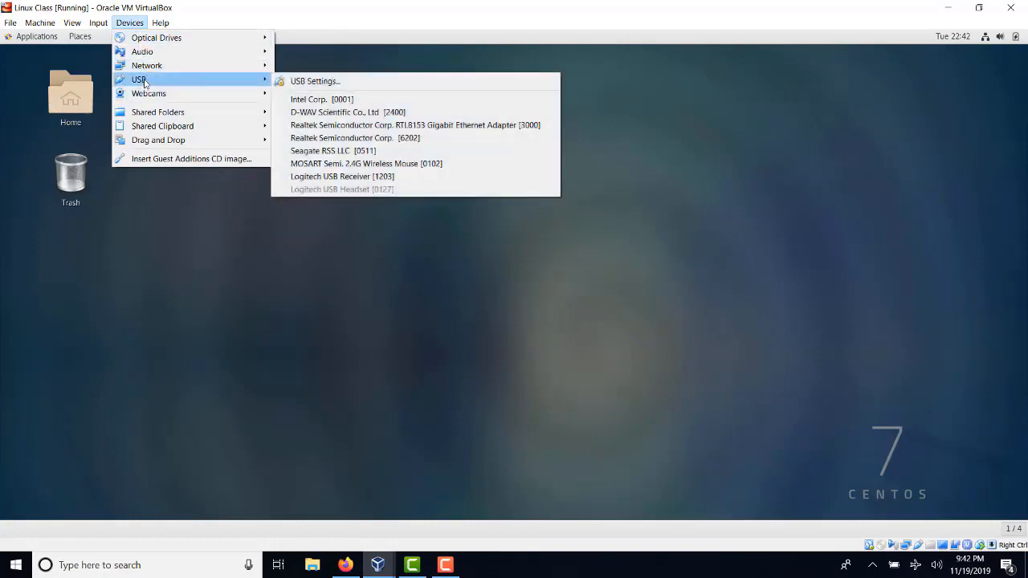
mouse_move(191, 159)
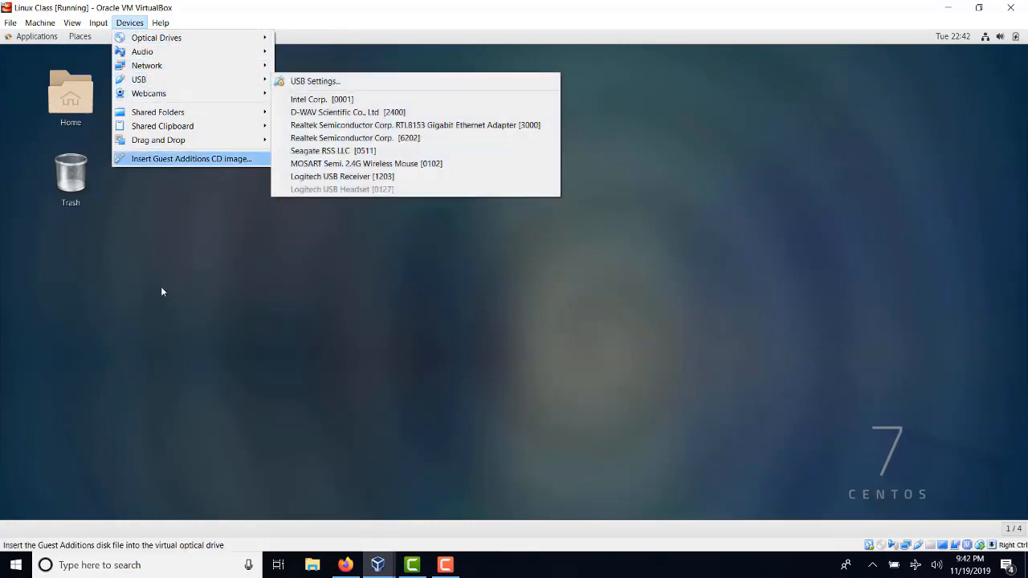
left_click(81, 35)
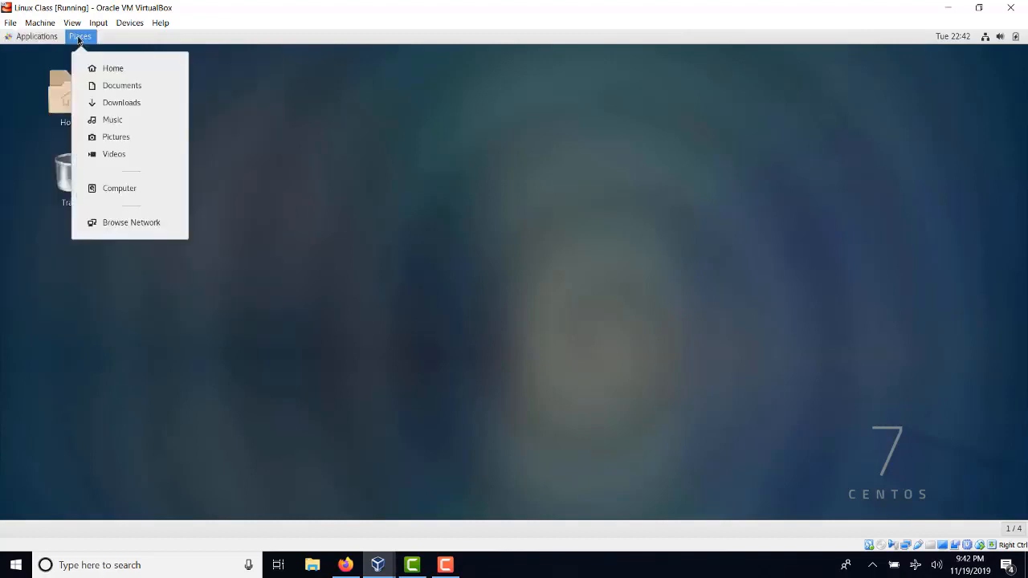
mouse_move(119, 188)
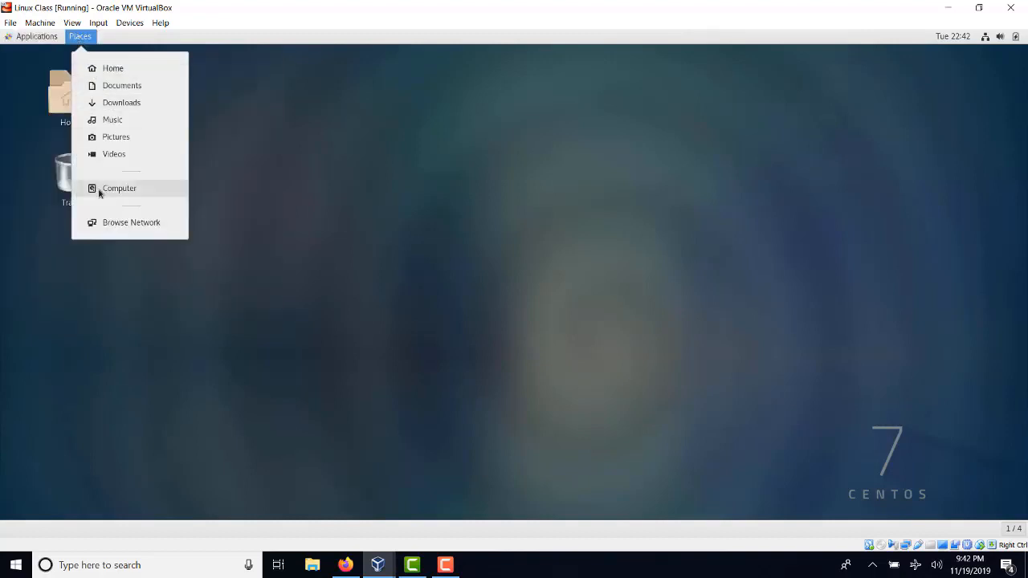
From Computer in Files, try mounting Seagate Backup Plus Drive; dismiss the NTFS unsupported error
left_click(119, 188)
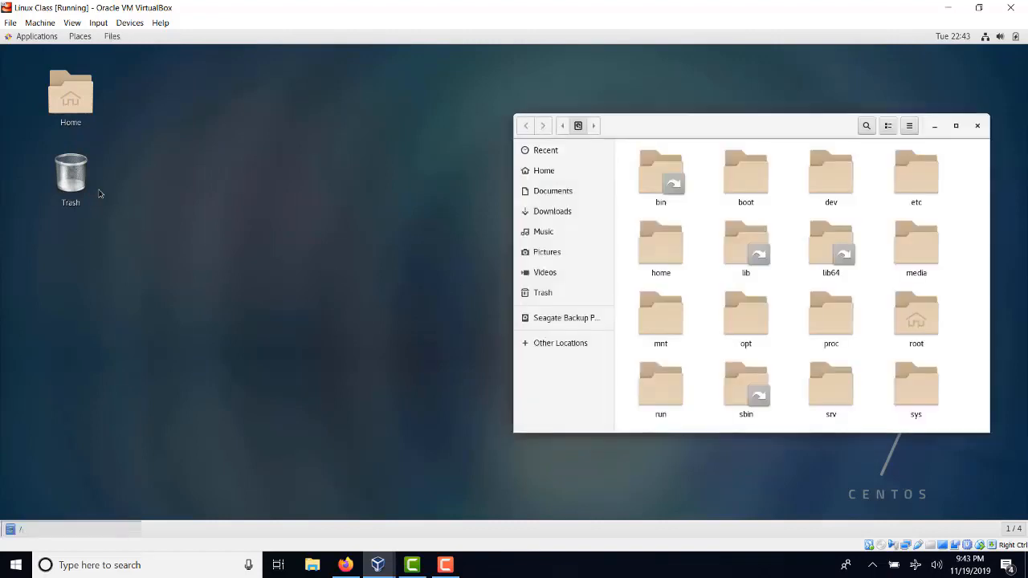
mouse_move(565, 318)
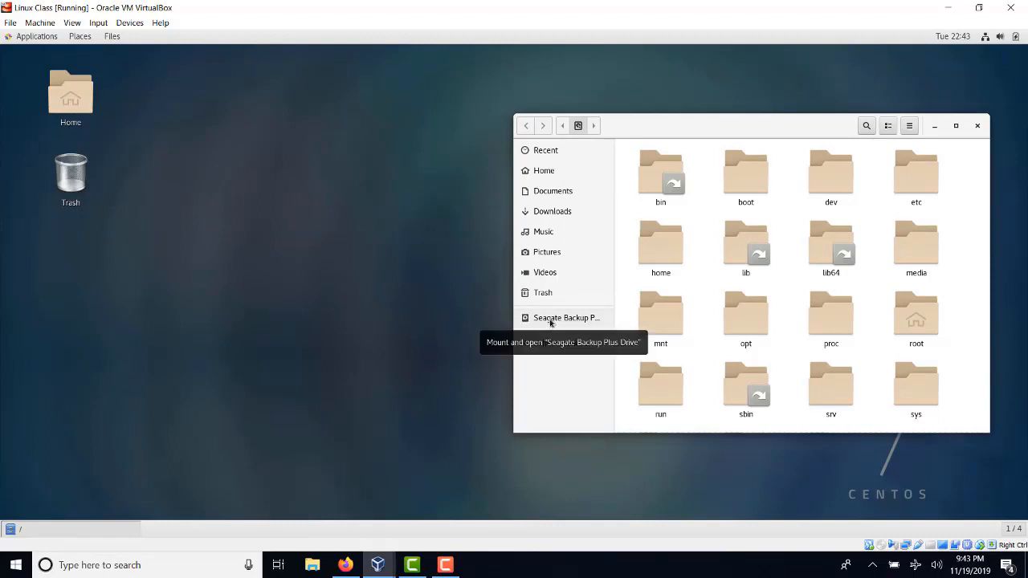
left_click(565, 318)
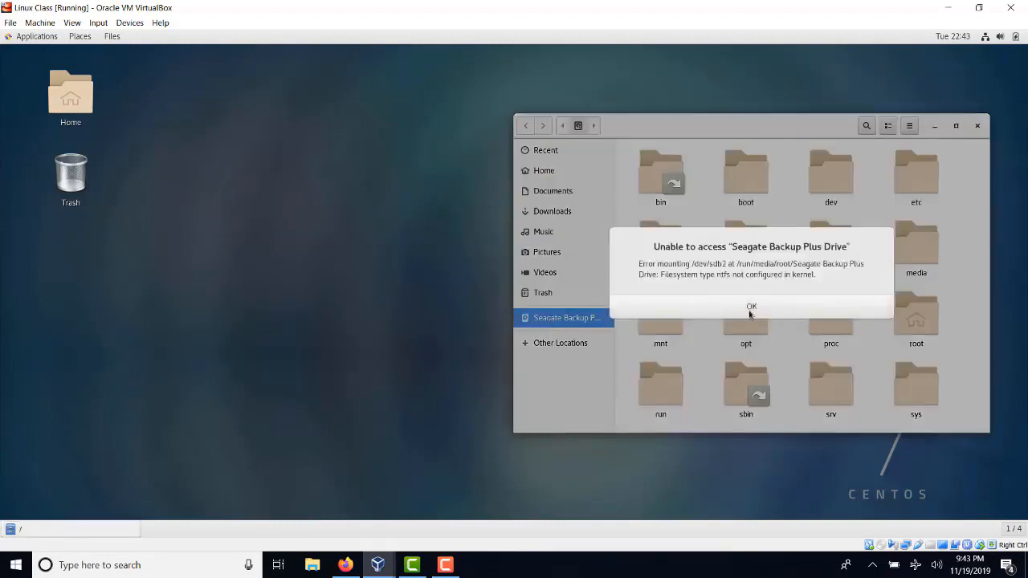
left_click(752, 305)
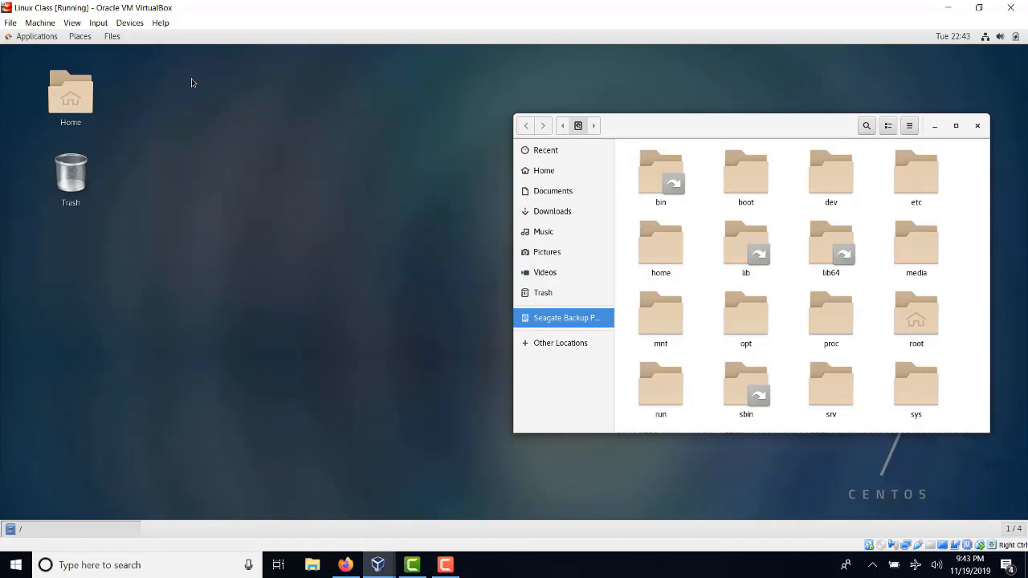
mouse_move(128, 37)
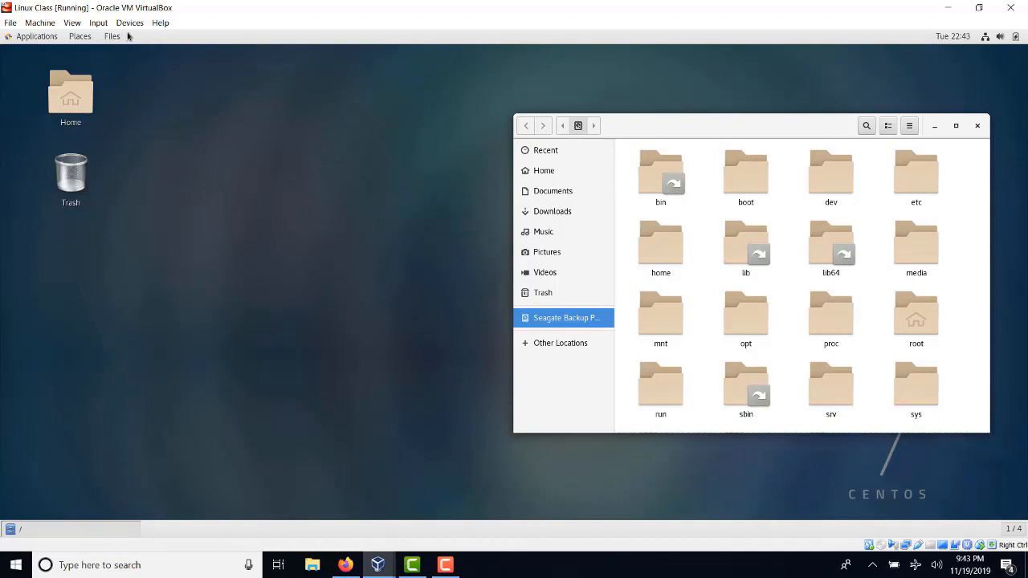
Confirm Seagate Backup+ Desk under Devices > USB, retry the drive and dismiss the same NTFS error
left_click(129, 23)
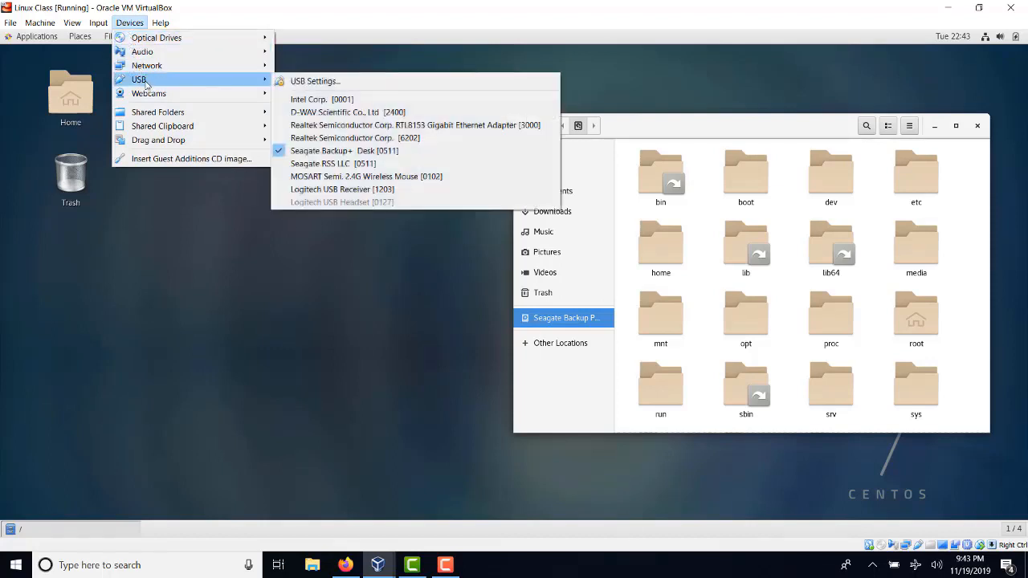
left_click(333, 164)
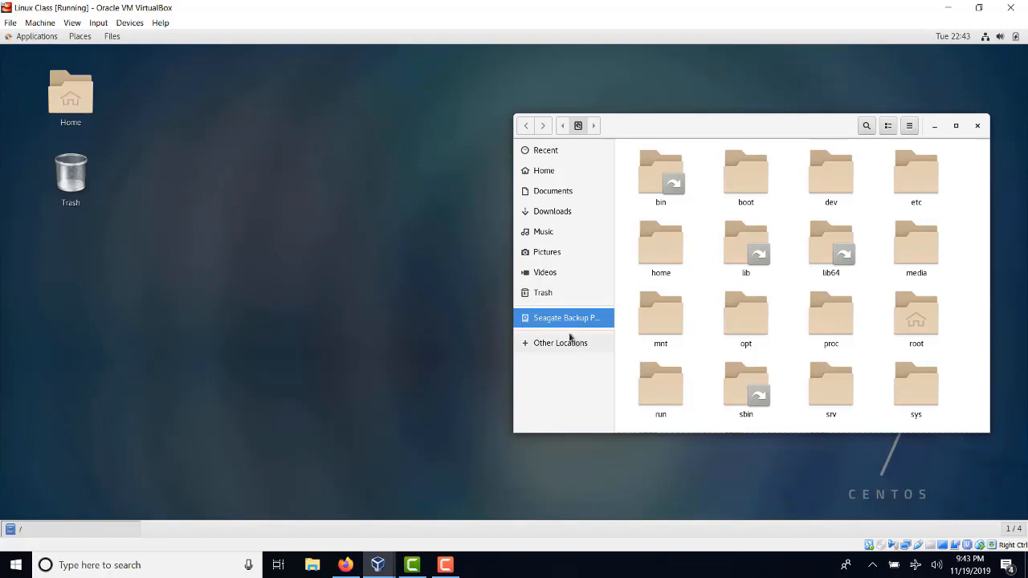
left_click(566, 318)
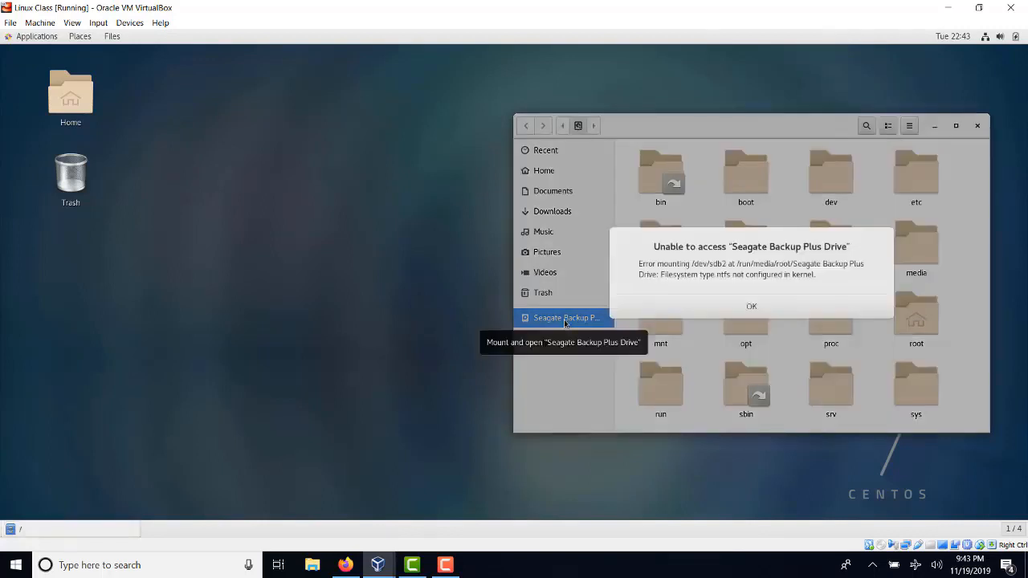
mouse_move(665, 321)
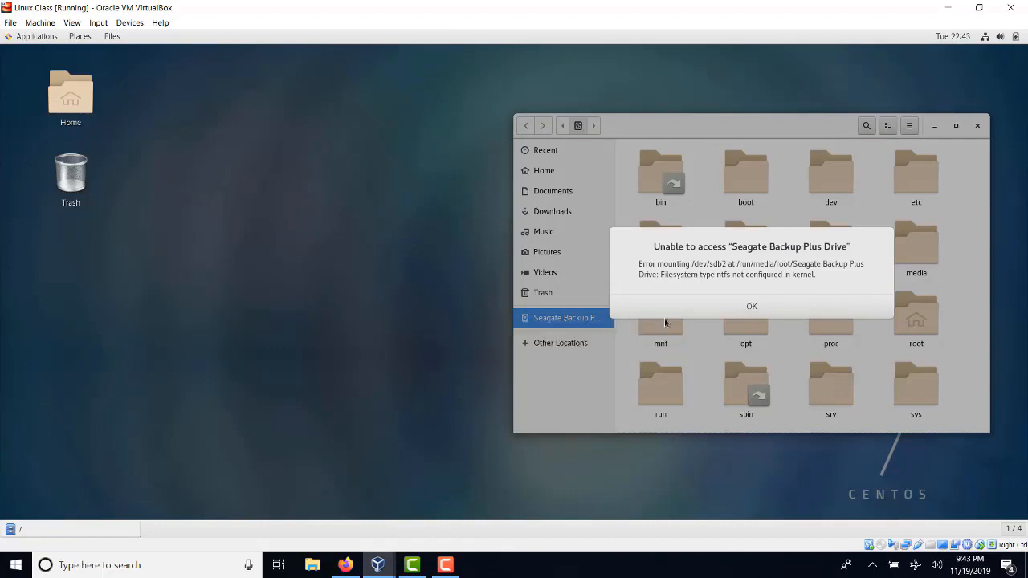
left_click(752, 305)
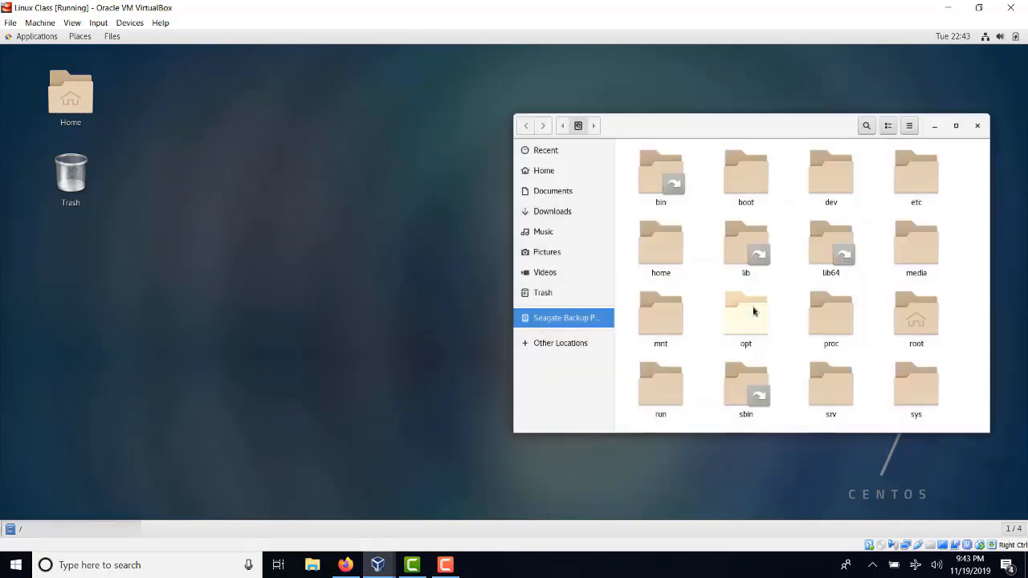